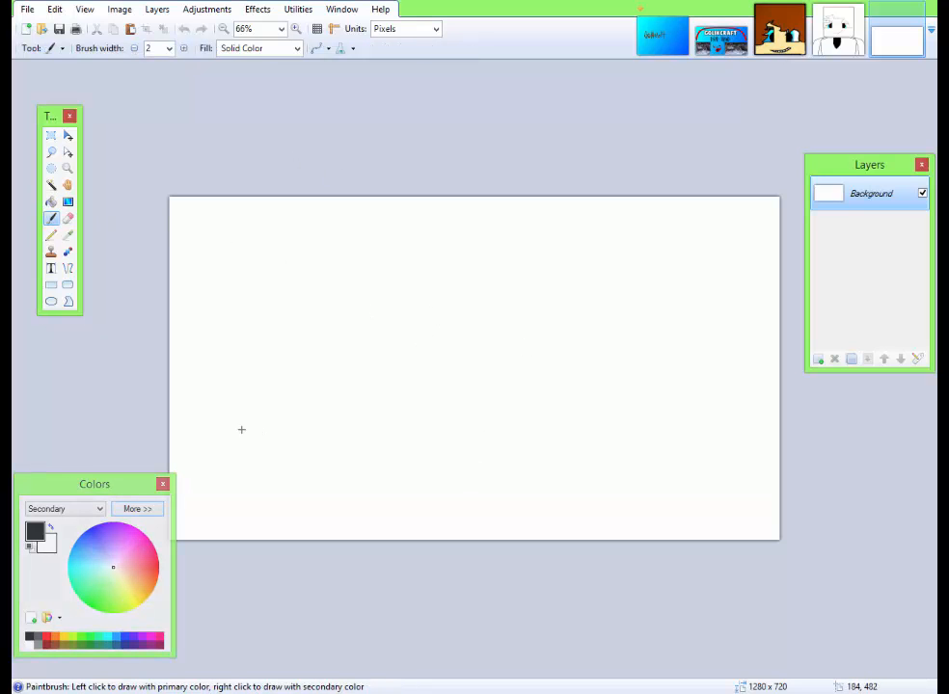
- Switch to the Text tool and scroll the font list toward Candara
left_click(50, 268)
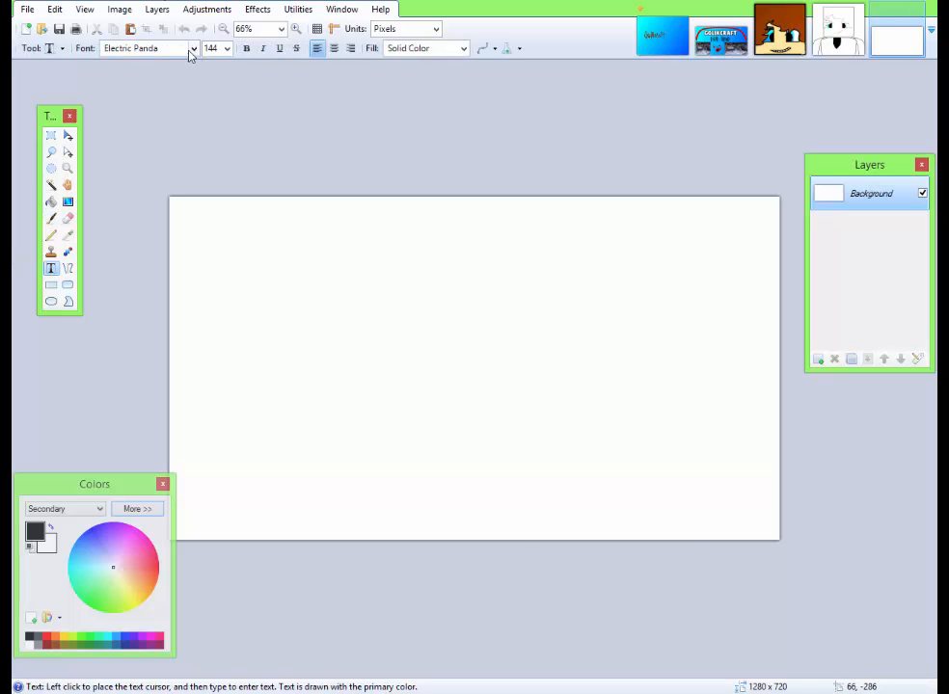
left_click(193, 48)
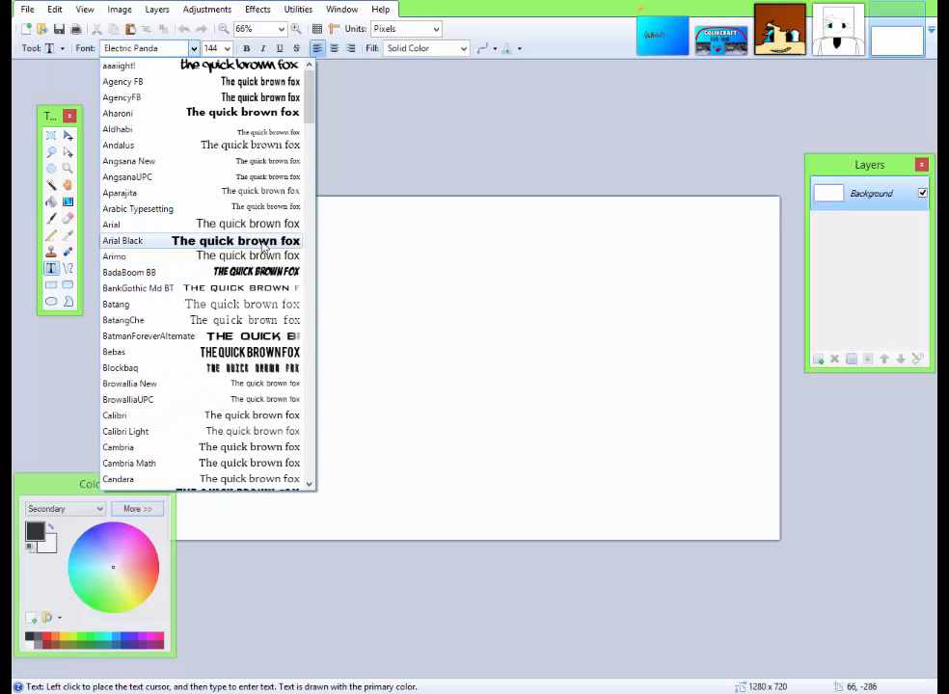
scroll("down", 3)
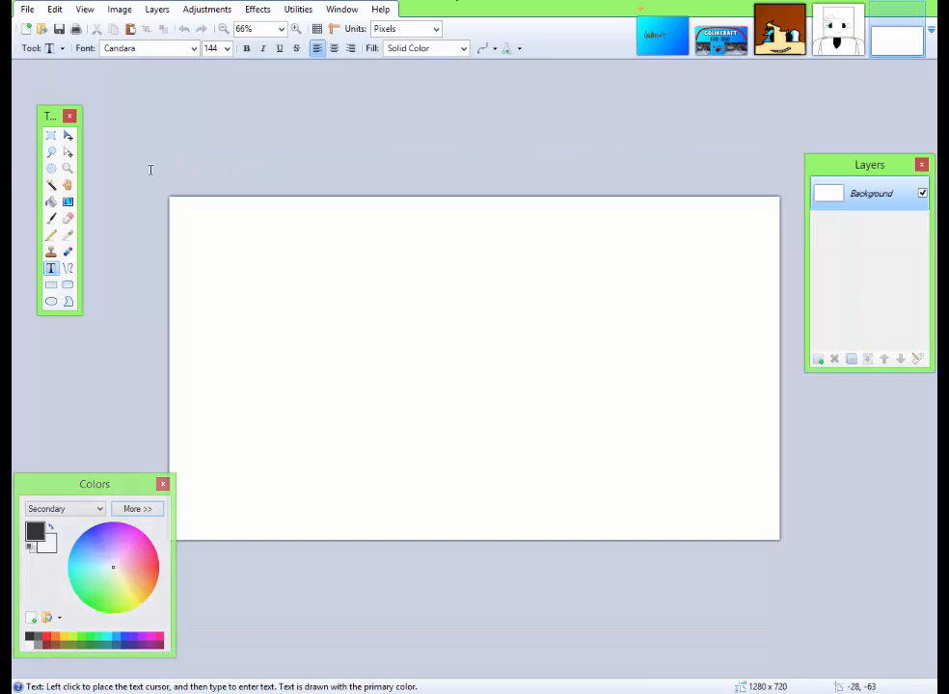
- Choose the Cartoonist font, then switch to the Gradient tool
left_click(193, 48)
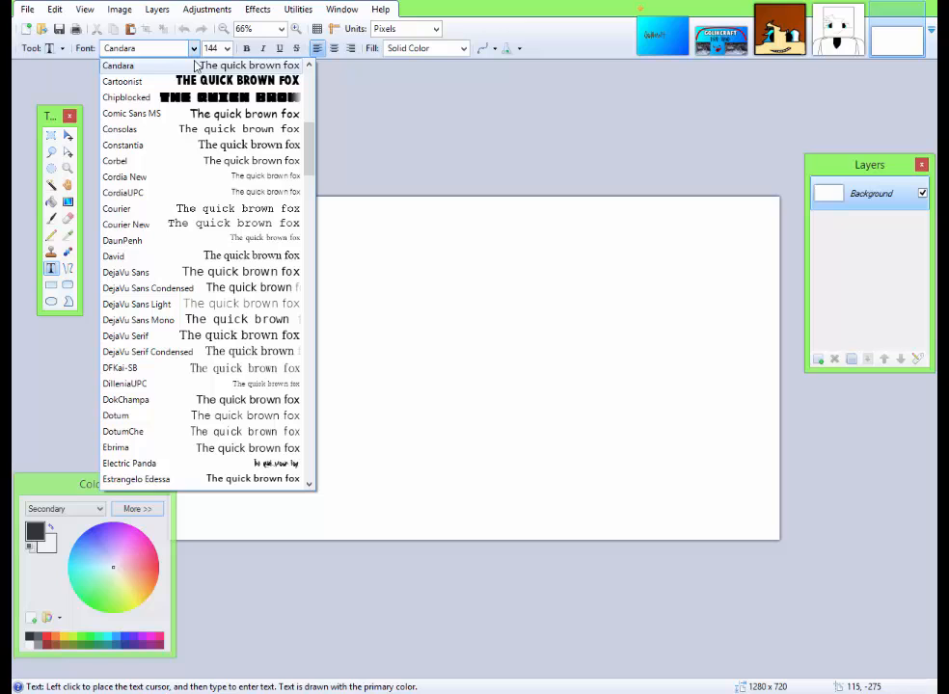
left_click(123, 81)
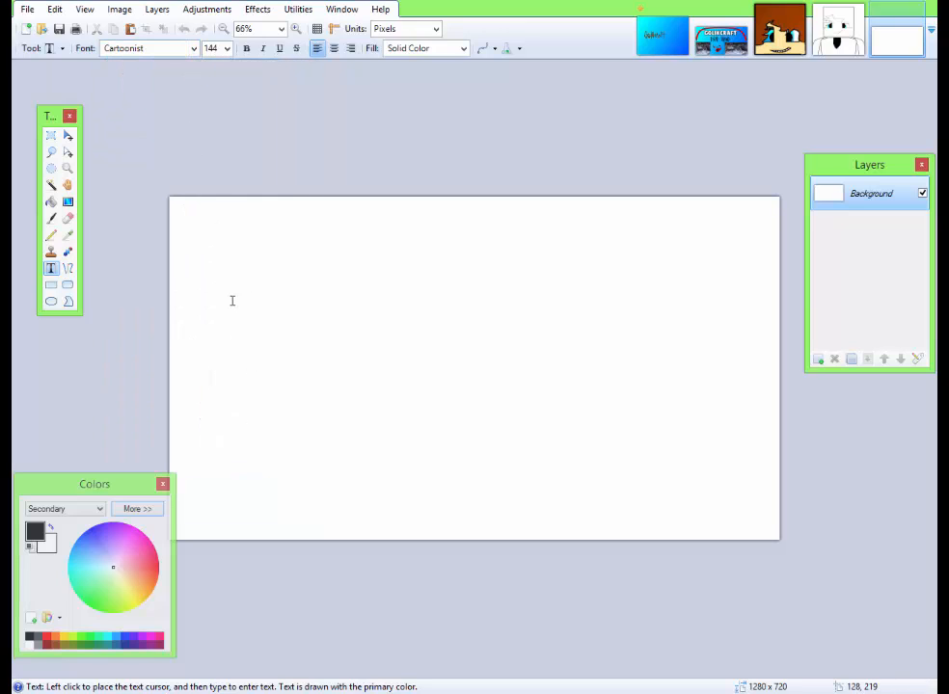
left_click(226, 48)
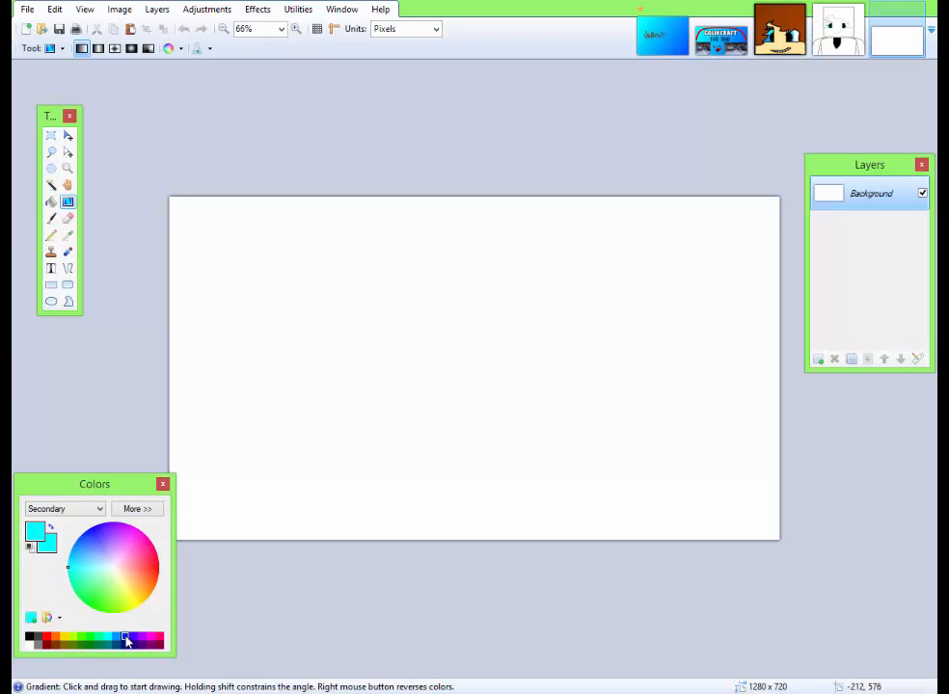
- Drag a cyan-to-blue linear gradient across the canvas and add a new layer for text
left_click_drag(187, 226, 331, 318)
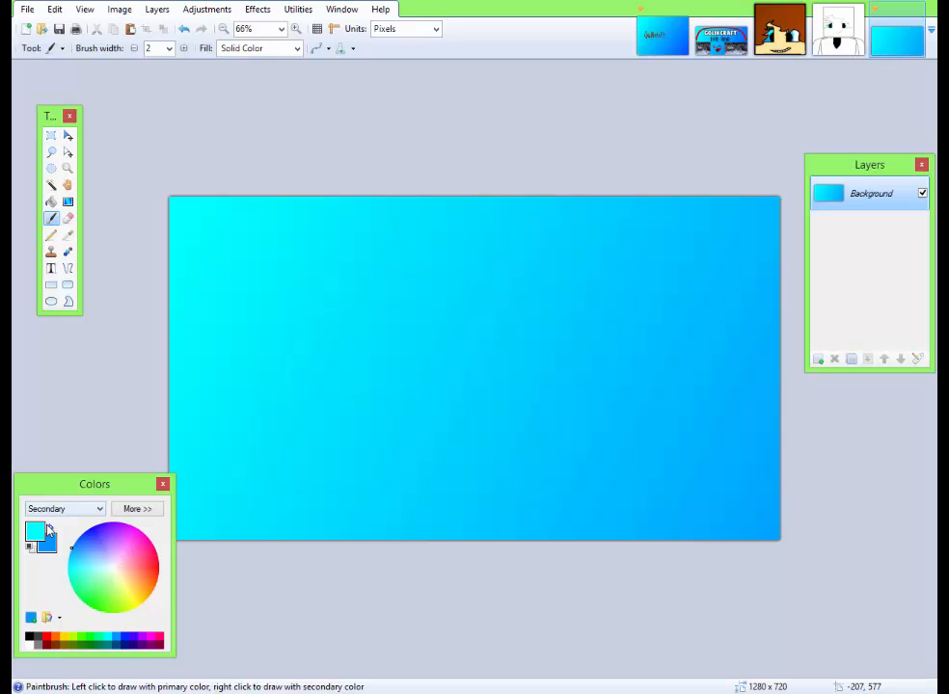
left_click(63, 509)
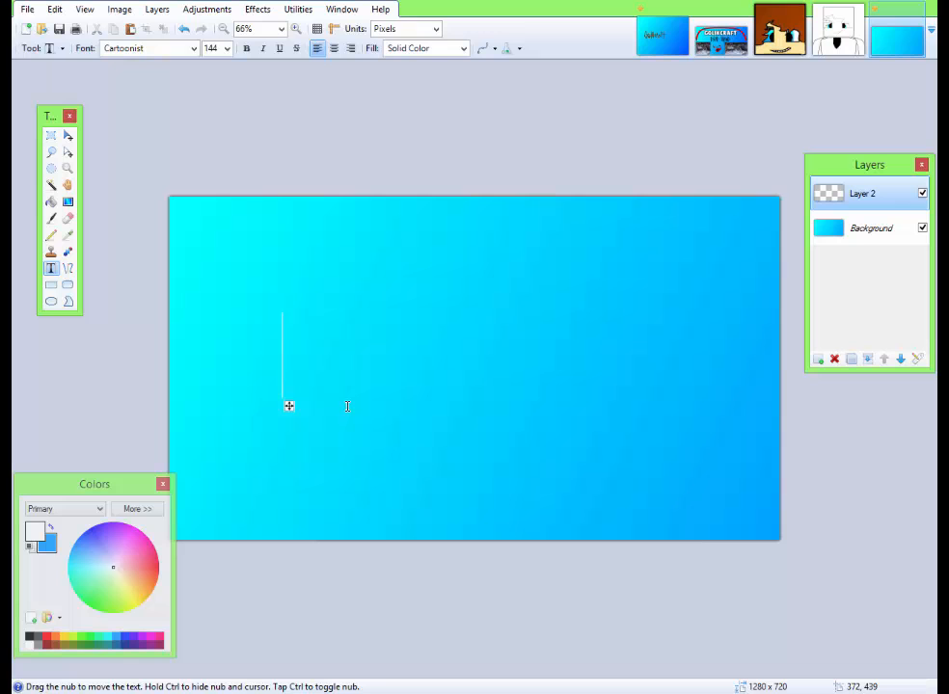
- Type KOAKOPZ in white on Layer 2, removing the stray L
type("KOAK")
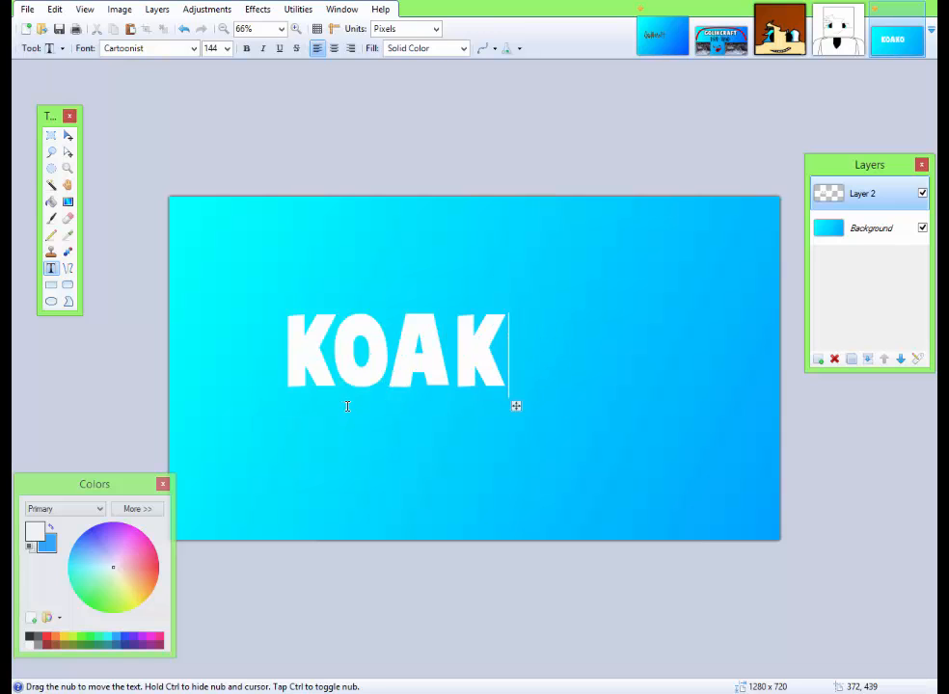
type("KPZ")
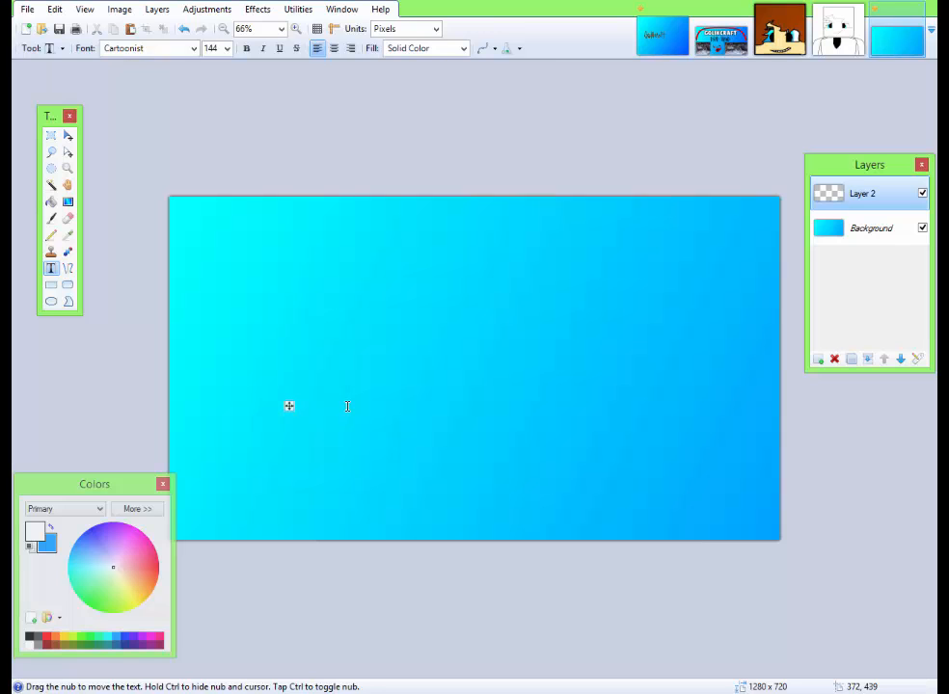
type("KOAKOPLZ")
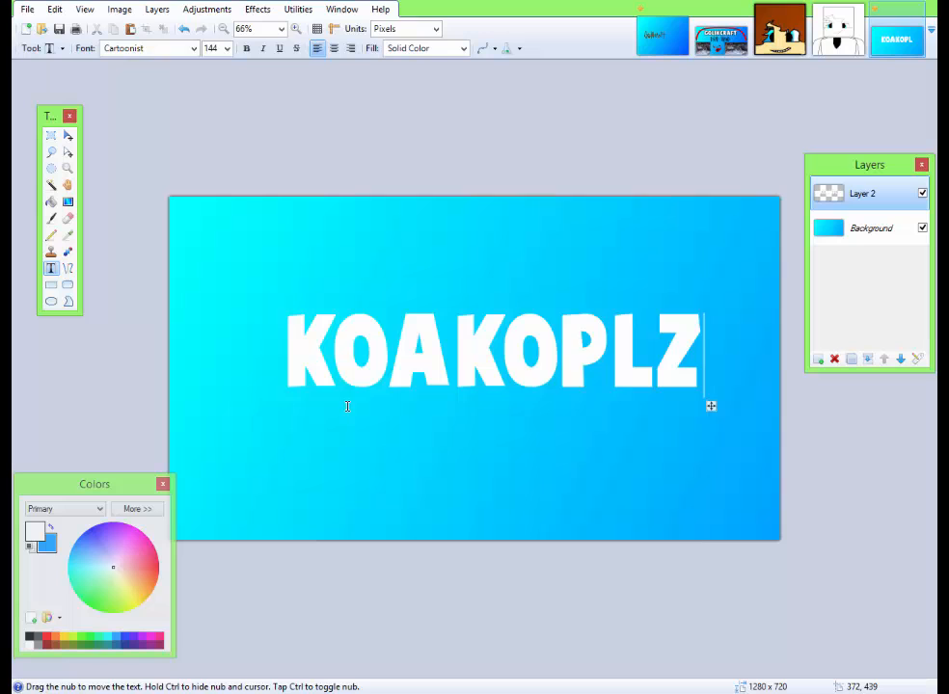
key("Backspace")
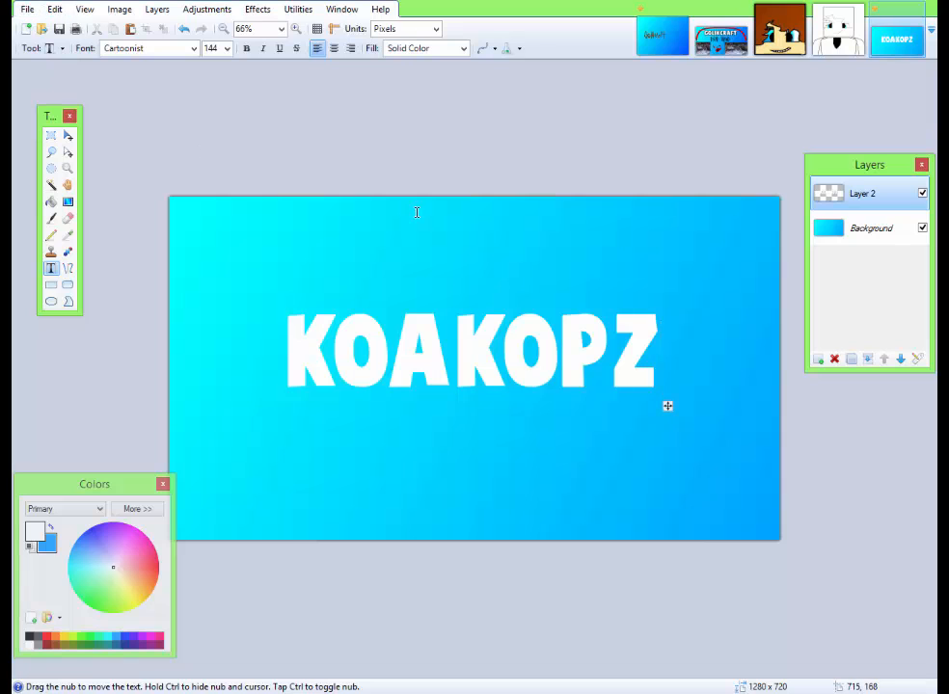
left_click(206, 8)
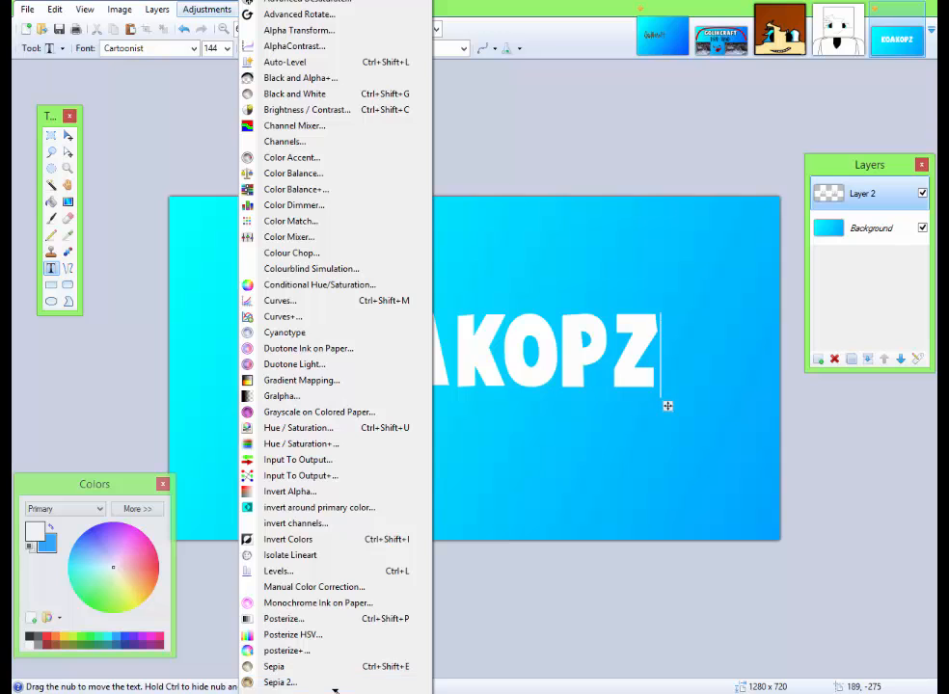
- Bring up Rotate / Zoom from the Layers menu for the text layer
scroll("down", 3)
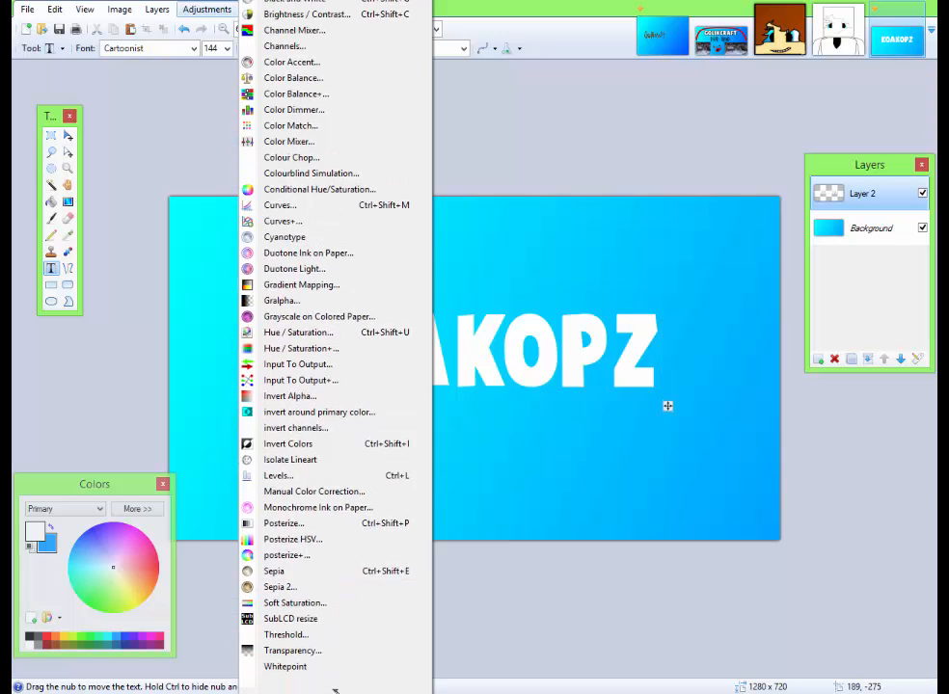
mouse_move(293, 31)
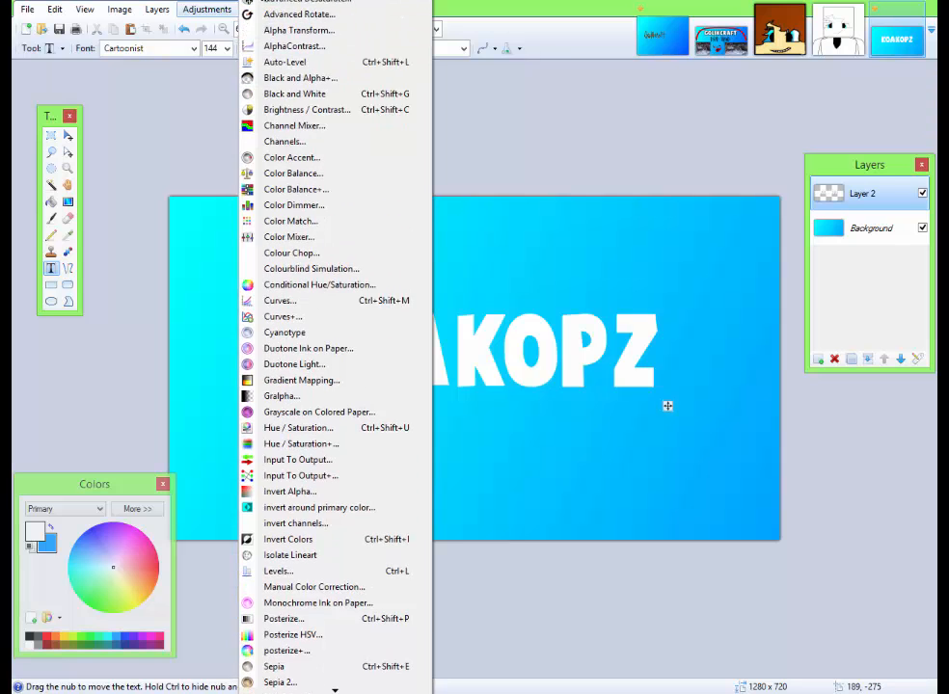
left_click(156, 7)
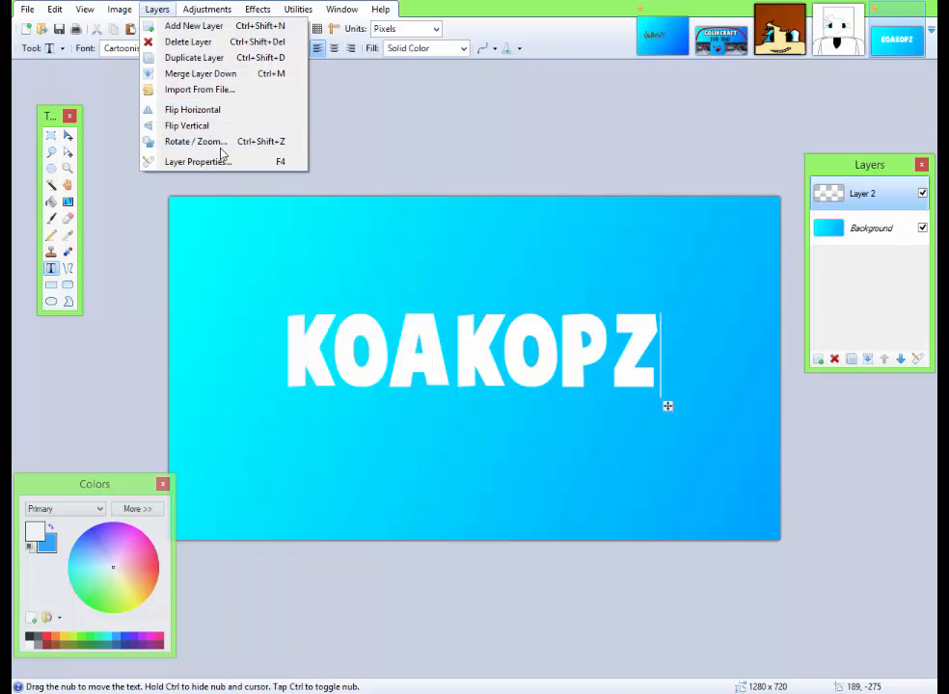
left_click(197, 141)
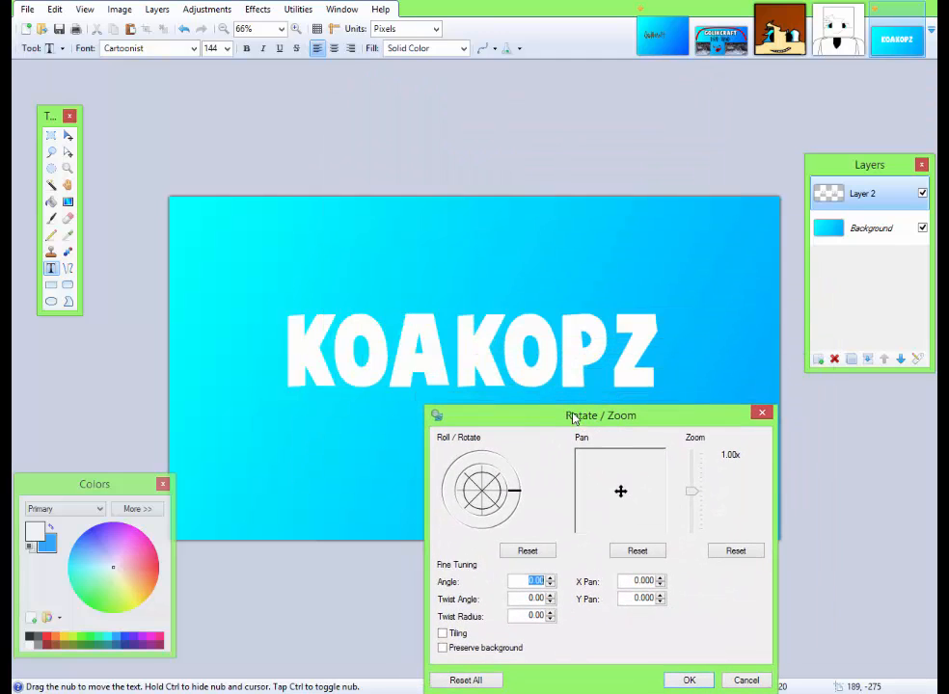
- Experiment with the twist wheel, pushing it far and pulling back until the letters straighten
left_click_drag(482, 468, 467, 498)
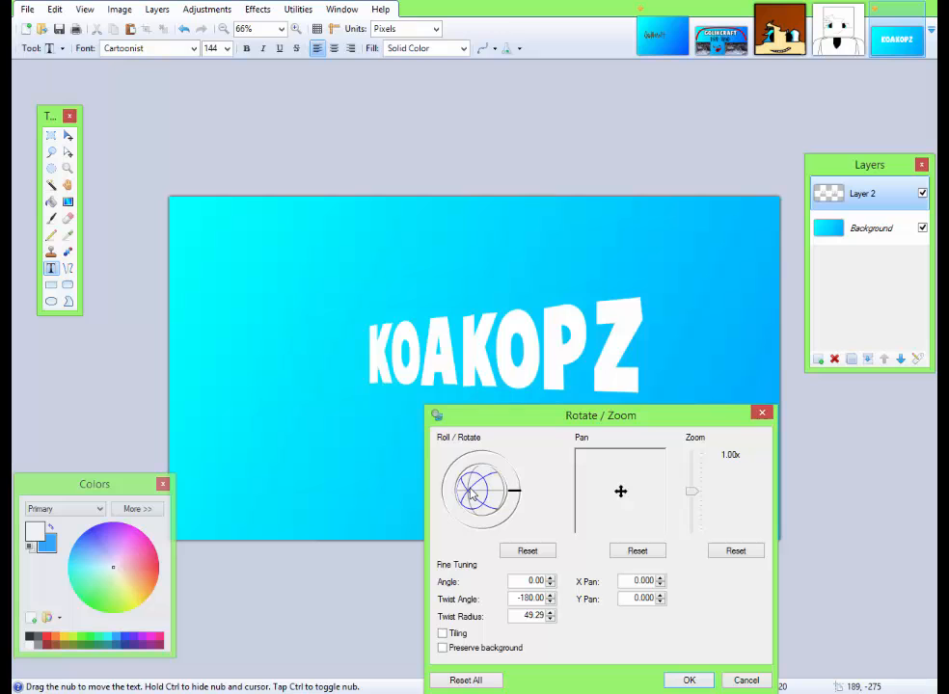
left_click_drag(478, 492, 473, 490)
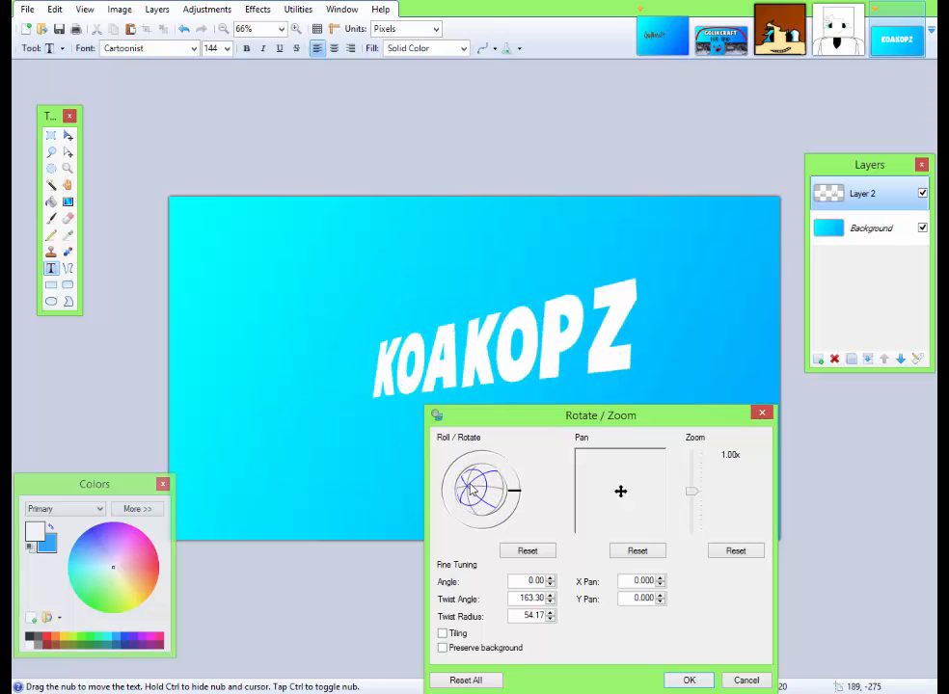
left_click_drag(481, 486, 471, 498)
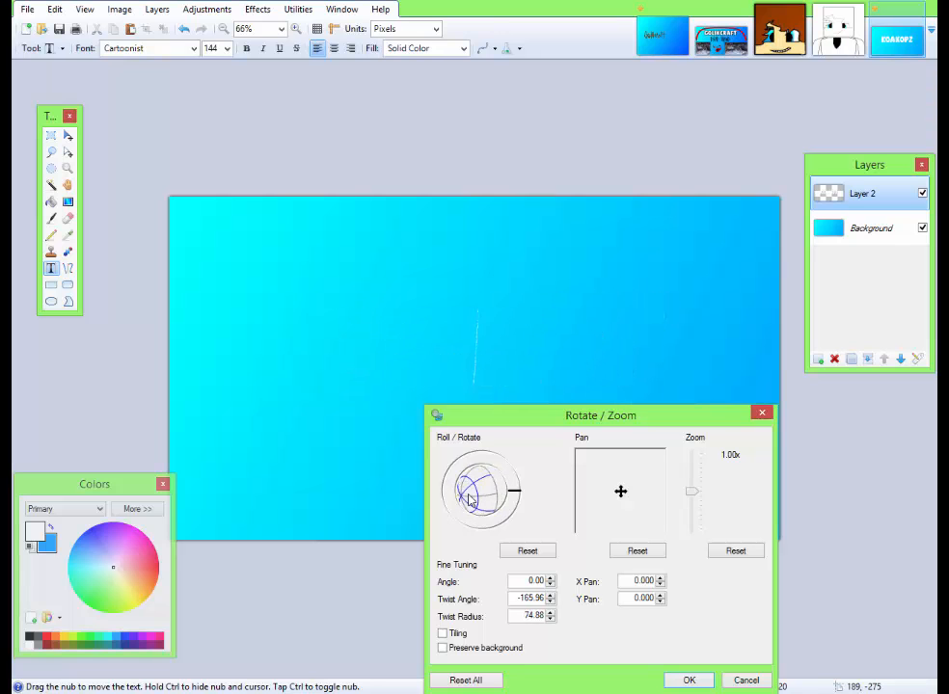
left_click_drag(470, 498, 467, 501)
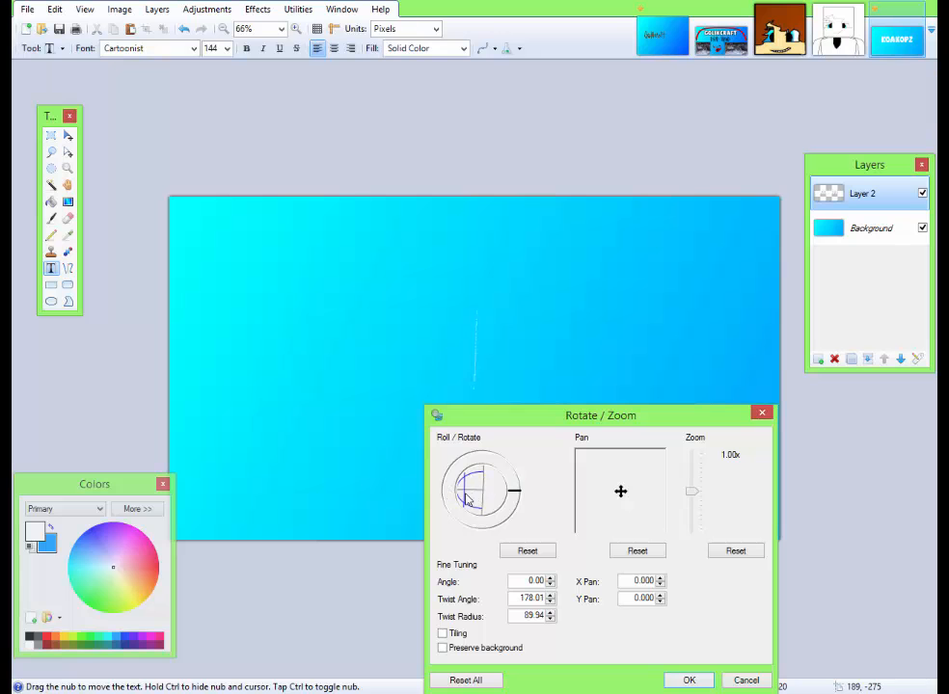
left_click_drag(467, 501, 509, 509)
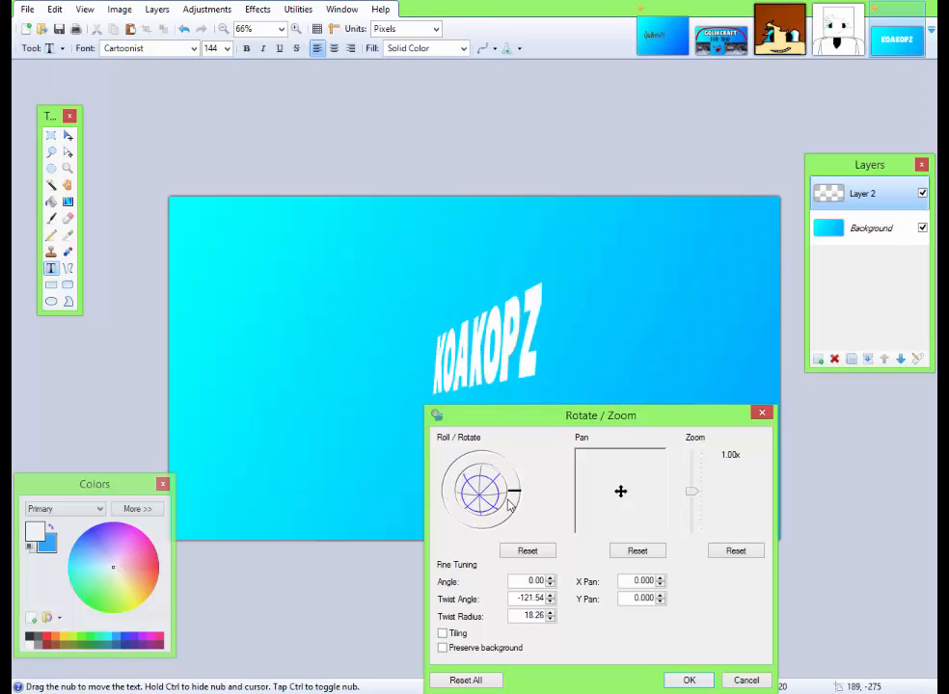
left_click_drag(509, 505, 494, 509)
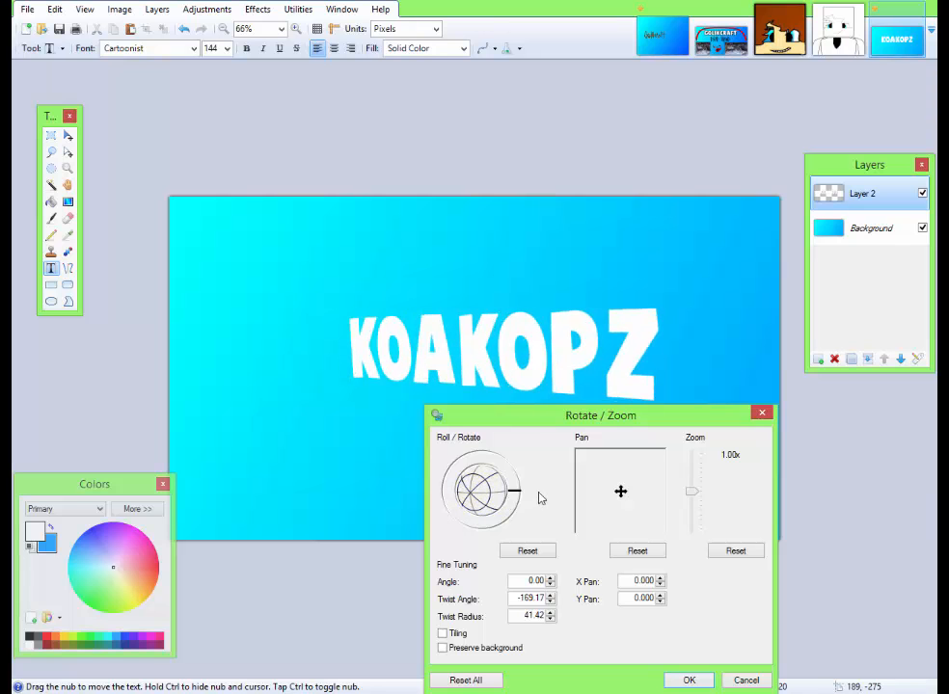
- Set a slight downward tilt (about -3.4°) with a gentle warp, apply it, then undo it
left_click_drag(513, 491, 517, 503)
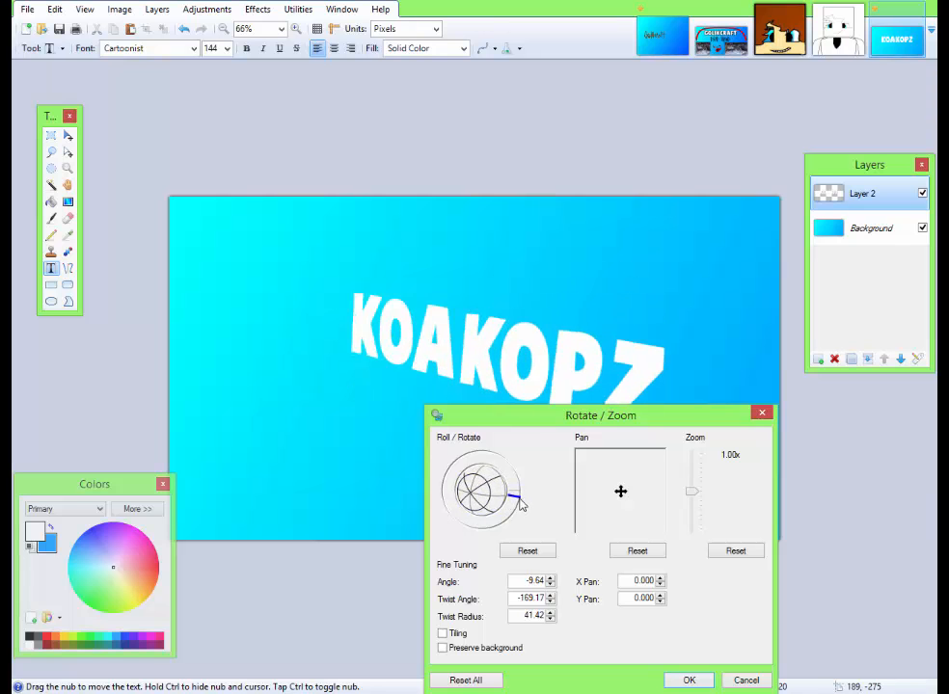
left_click_drag(516, 499, 482, 486)
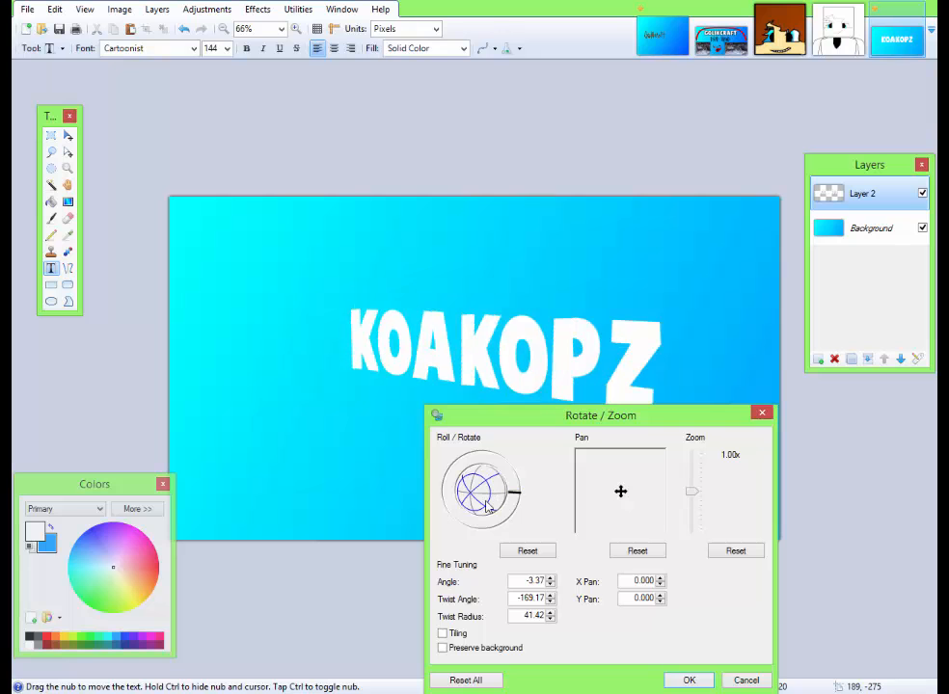
left_click_drag(492, 482, 480, 493)
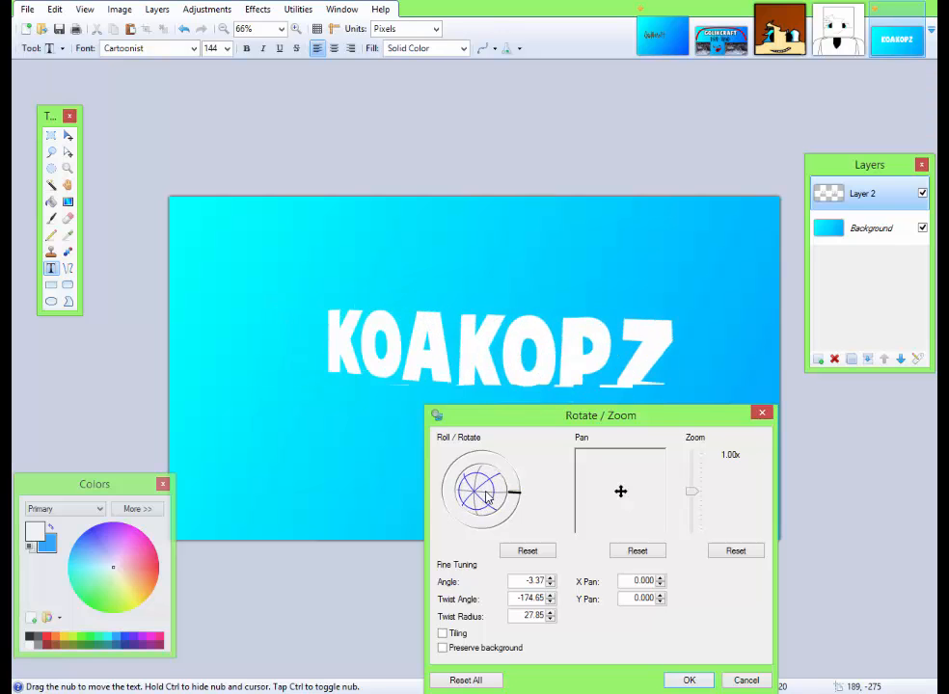
left_click_drag(486, 500, 511, 493)
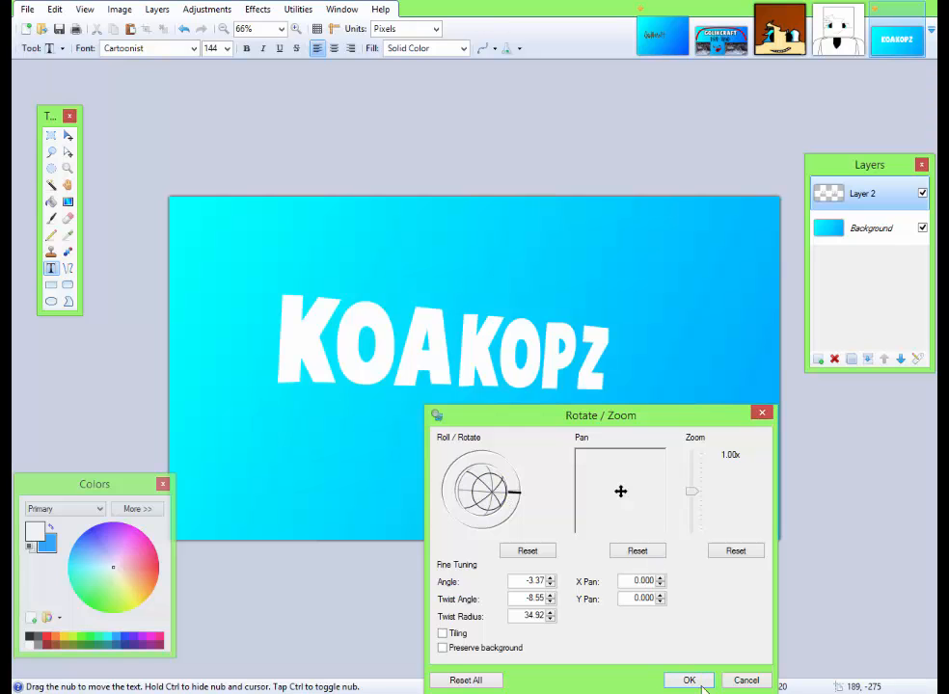
left_click(689, 679)
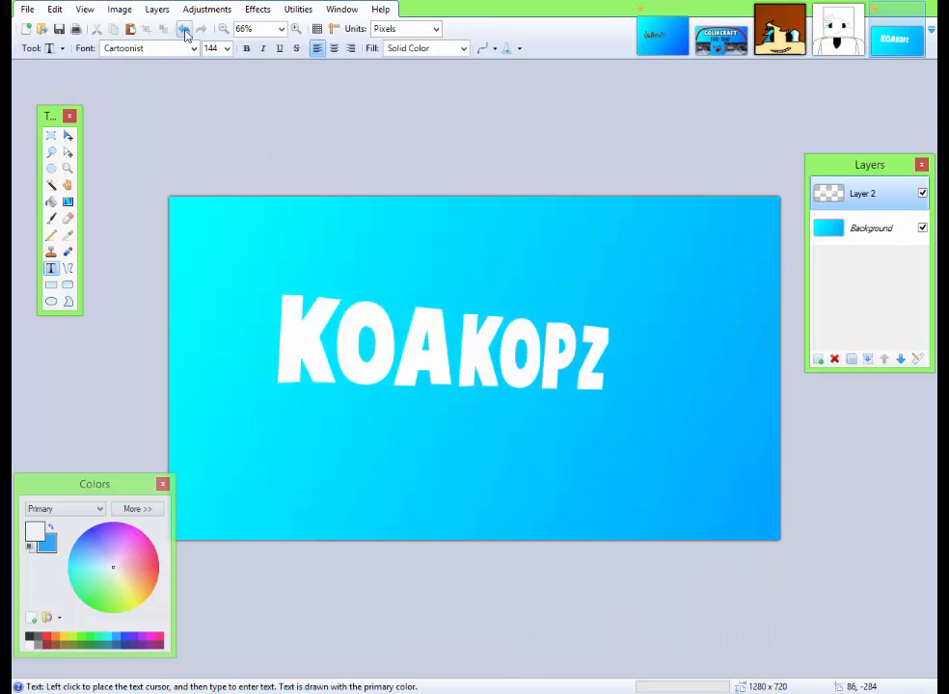
left_click(185, 29)
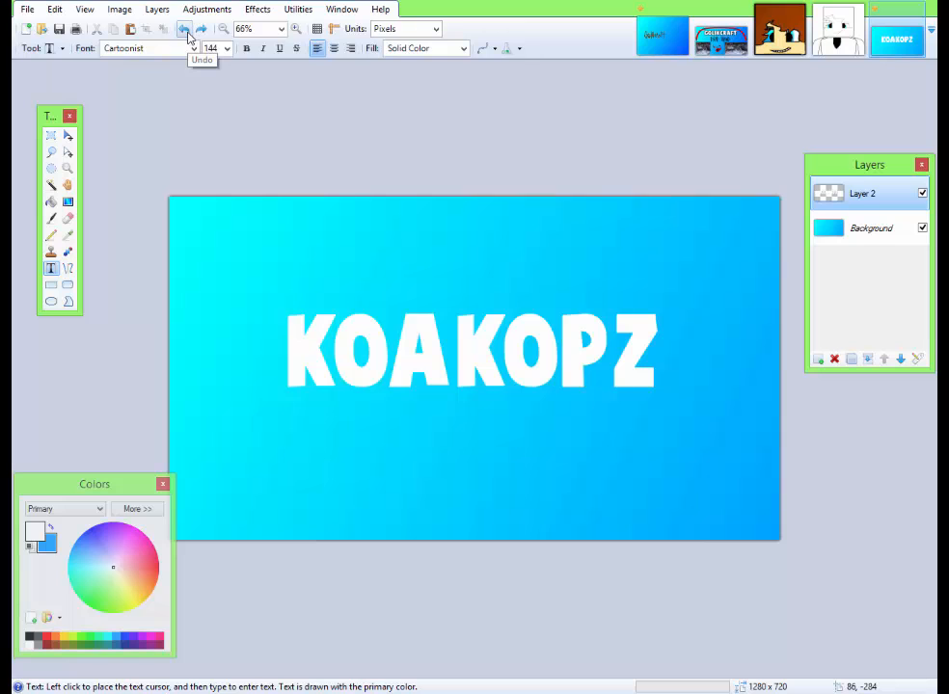
mouse_move(258, 8)
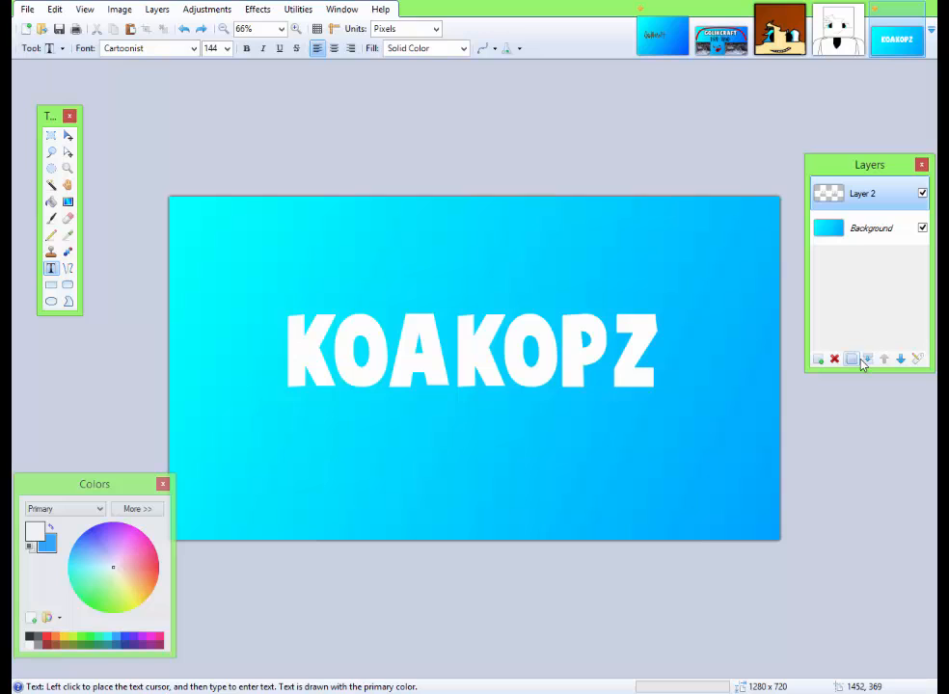
mouse_move(852, 359)
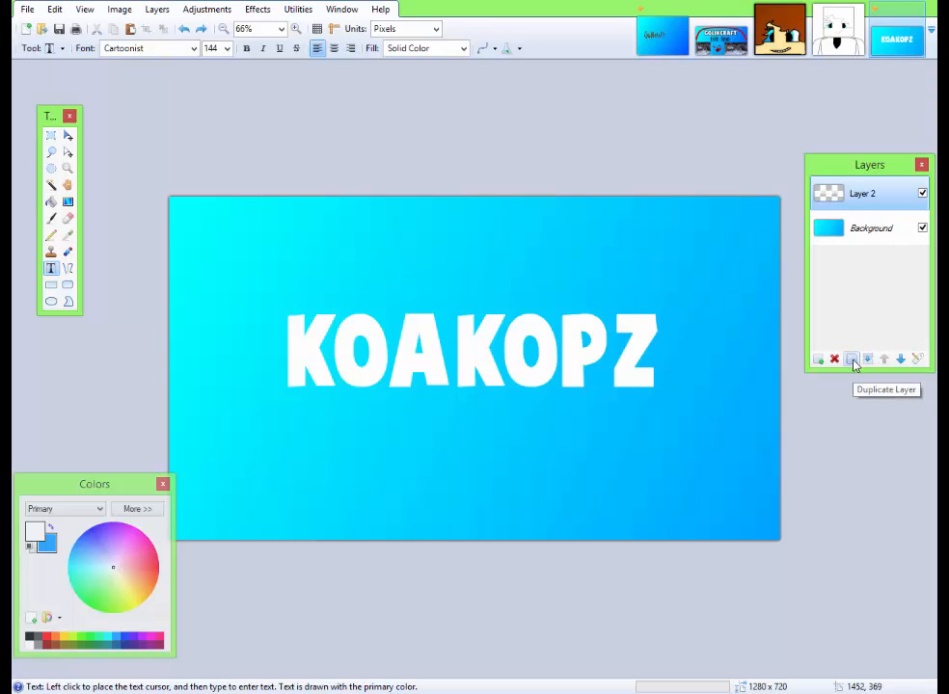
- Duplicate the text layer and pick the Paint Bucket with black as the fill colour
left_click(852, 358)
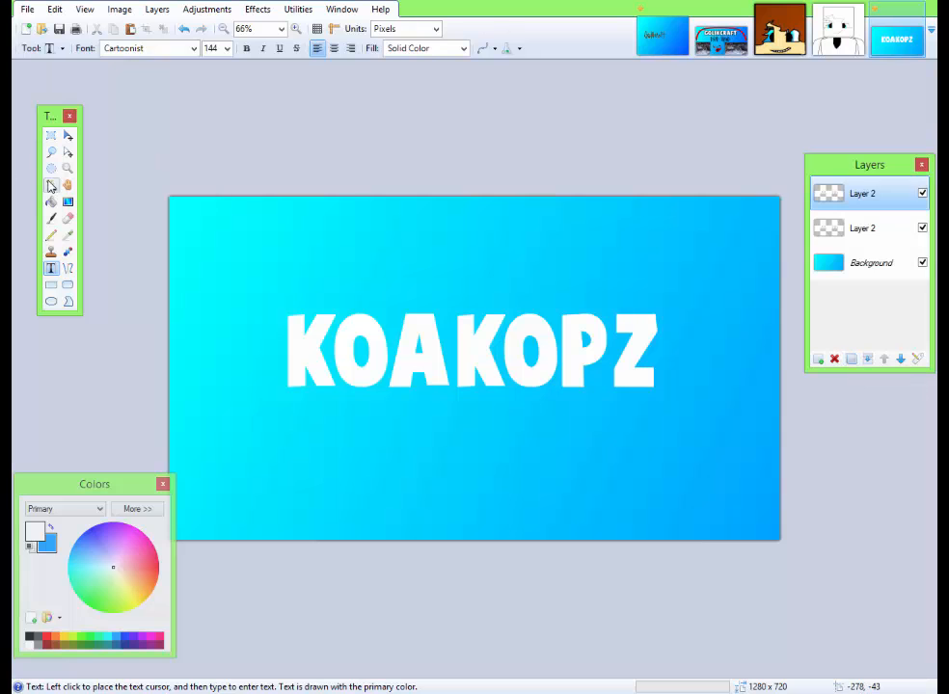
left_click(50, 185)
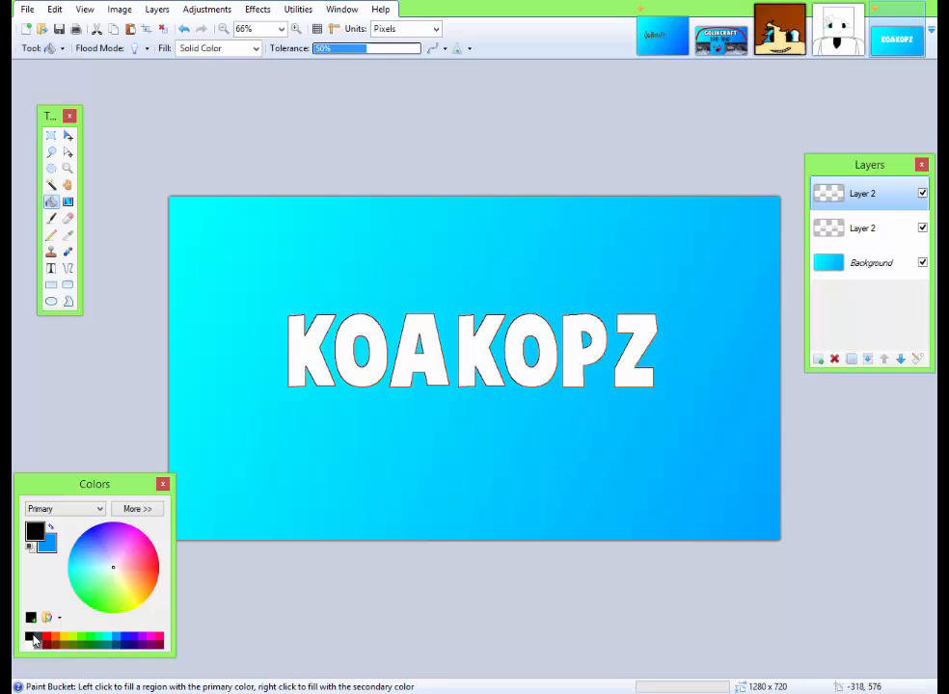
left_click(313, 349)
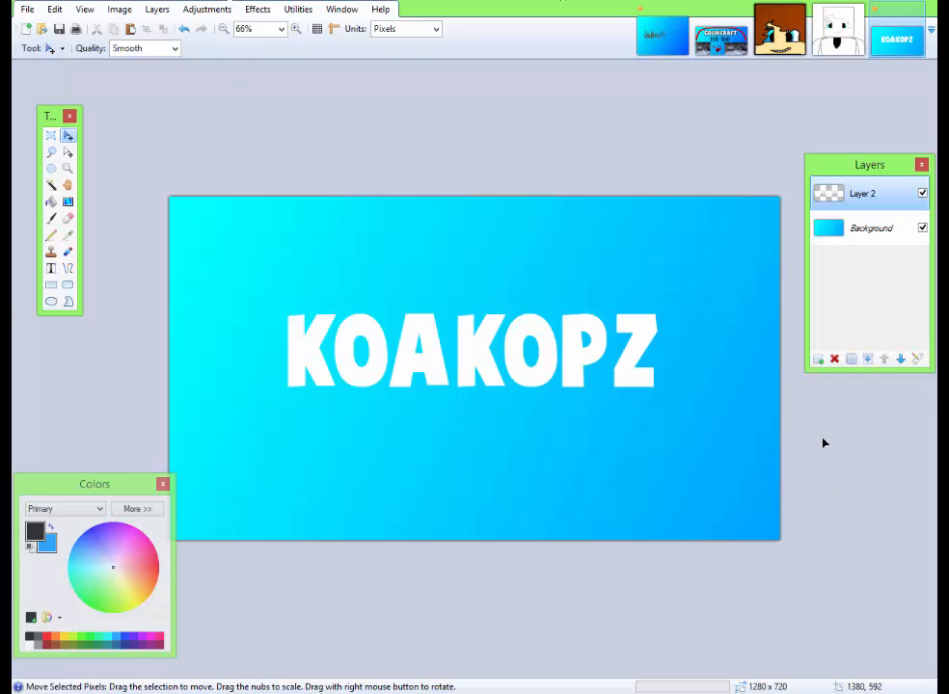
- Duplicate Layer 2, fill the lower copy's letters black and switch to Move Selected Pixels
left_click(852, 358)
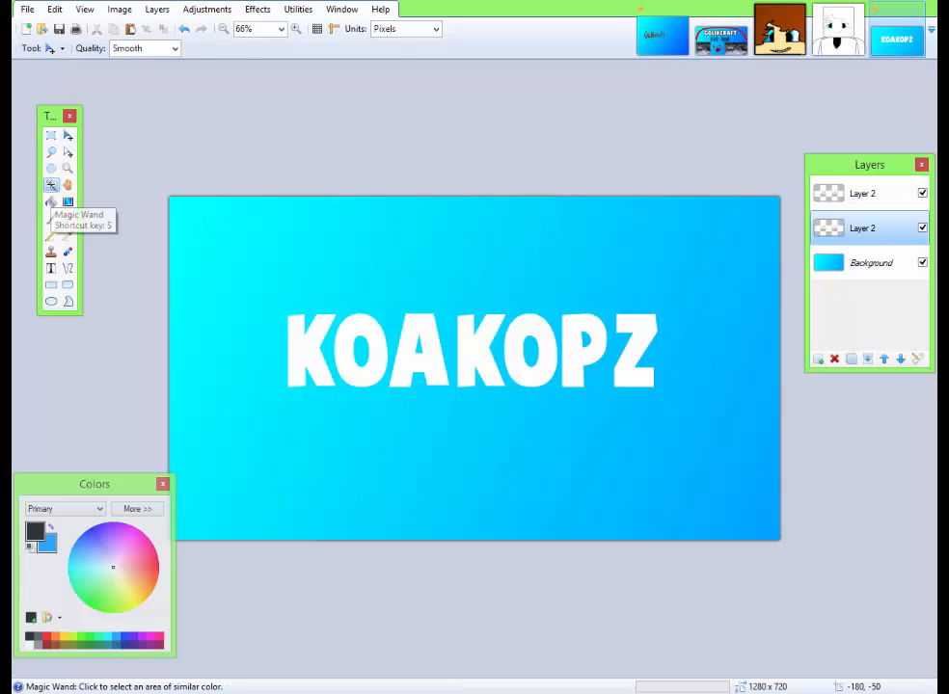
left_click(50, 185)
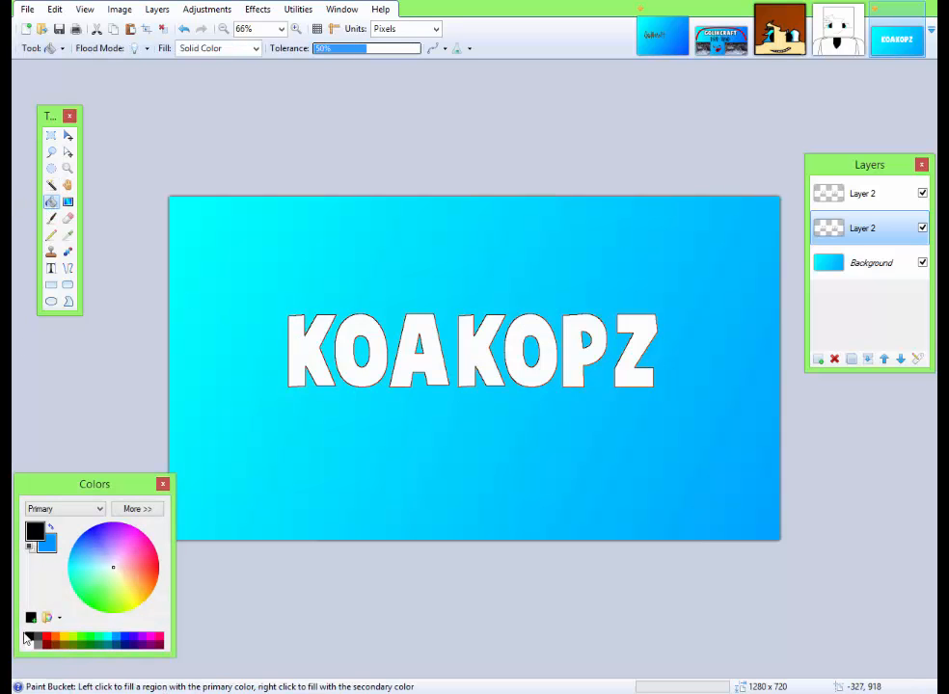
mouse_move(143, 394)
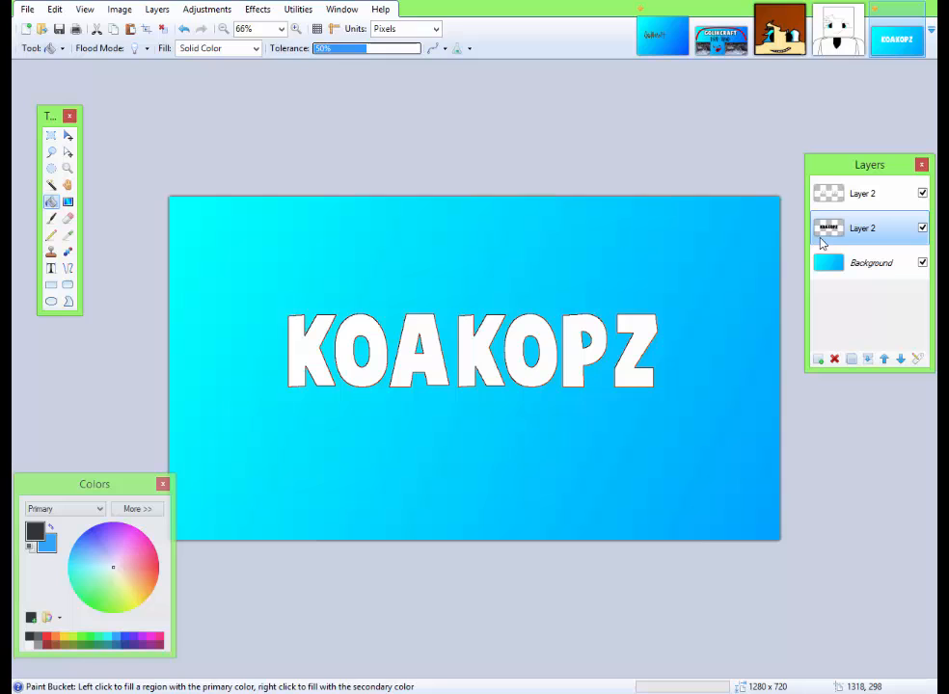
mouse_move(833, 247)
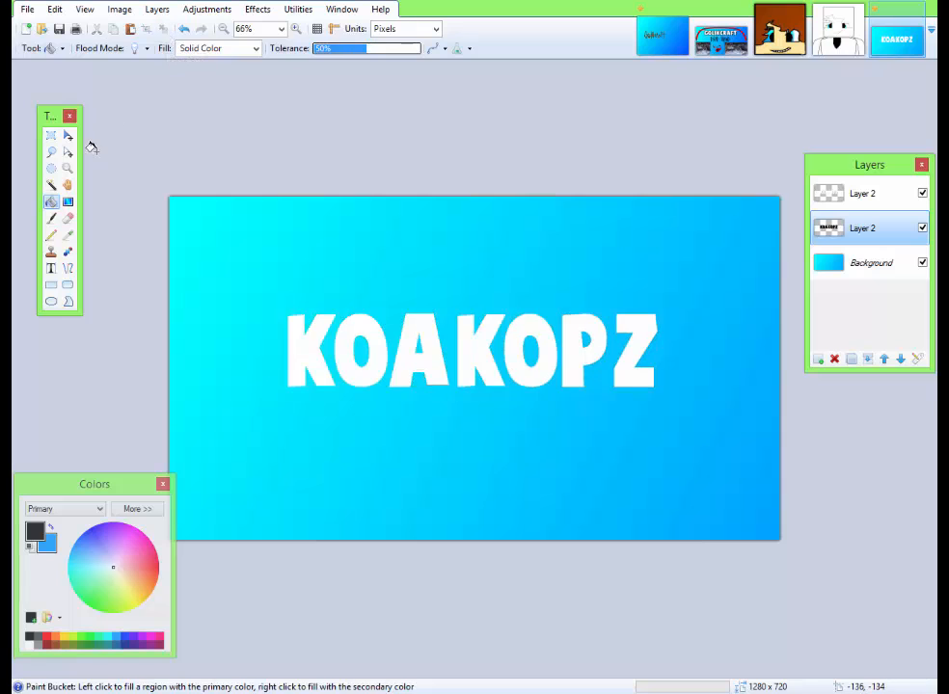
left_click(68, 135)
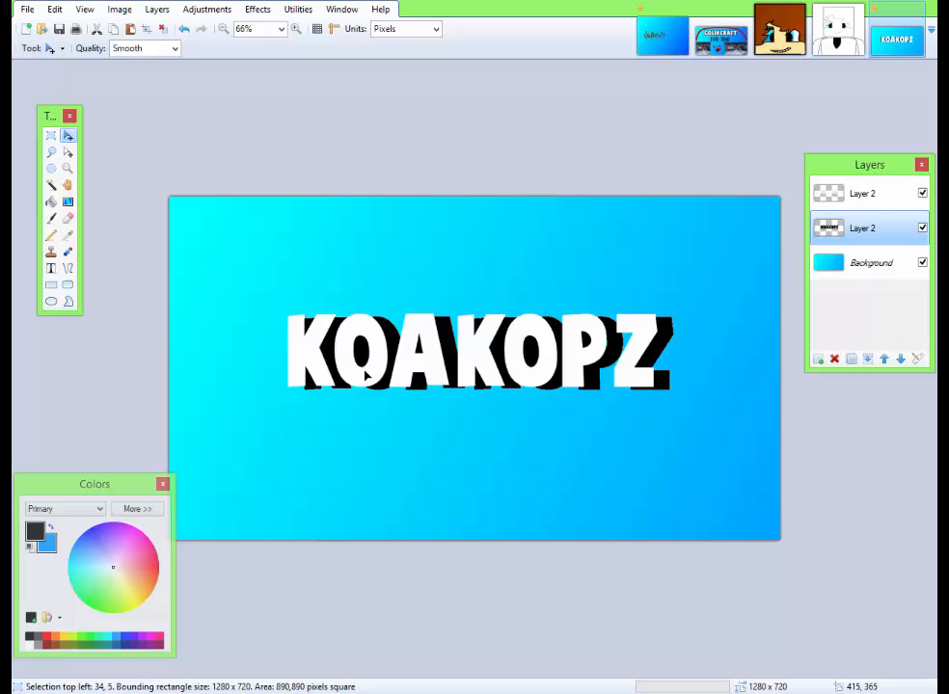
- Drag the black shadow layer farther from the white letters for a thicker 3D edge
left_click_drag(478, 351, 462, 351)
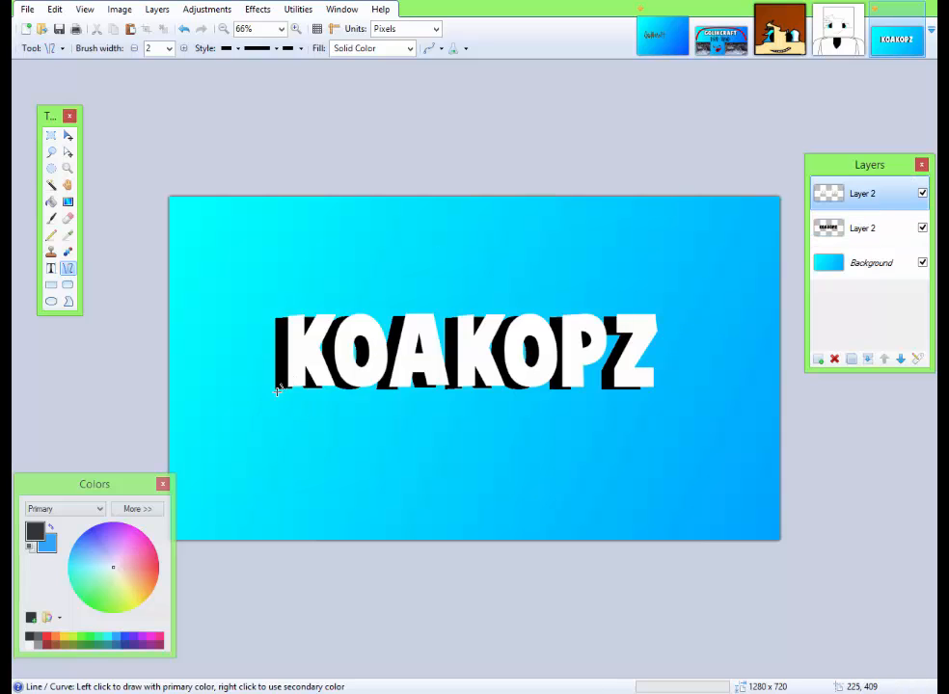
- Draw two test lines along the bottom of the letters with Line/Curve
left_click_drag(278, 390, 648, 389)
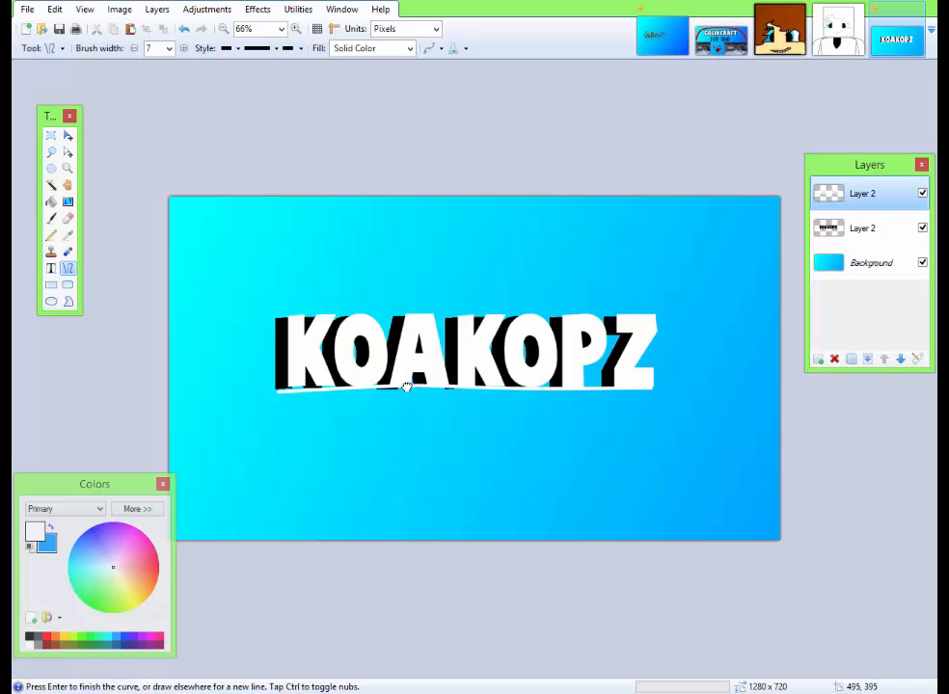
left_click_drag(405, 388, 279, 388)
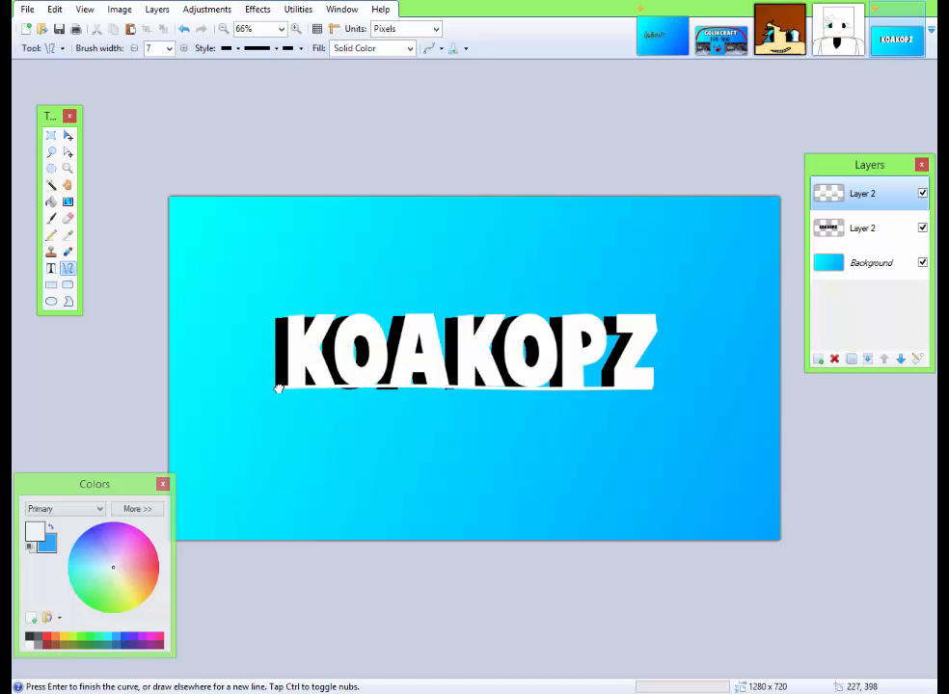
left_click(862, 228)
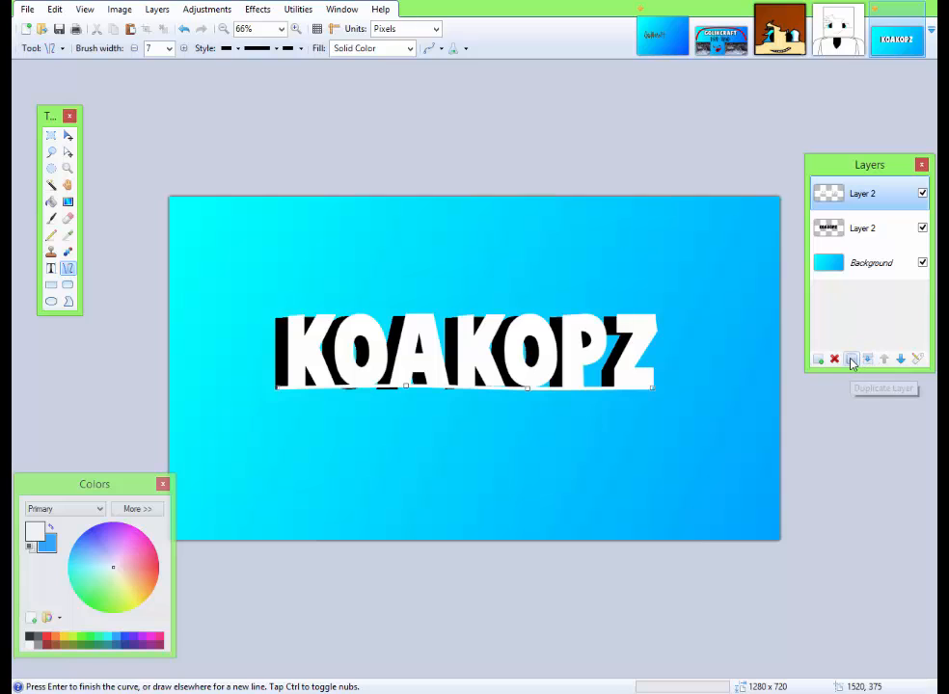
- Duplicate the top layer, pick the Magic Wand, then delete the extra layer
left_click(850, 359)
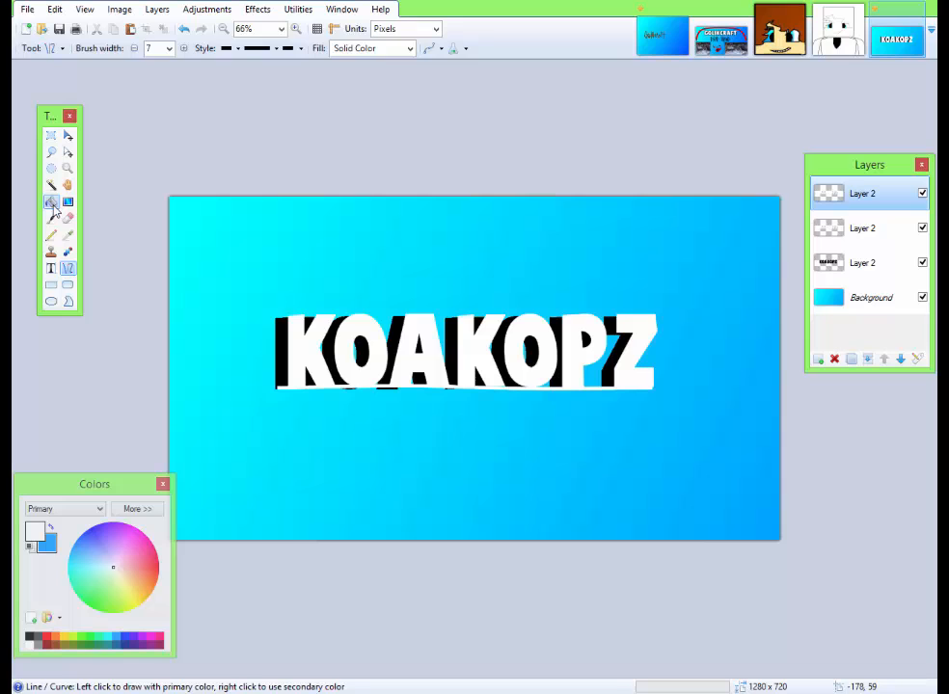
left_click(50, 203)
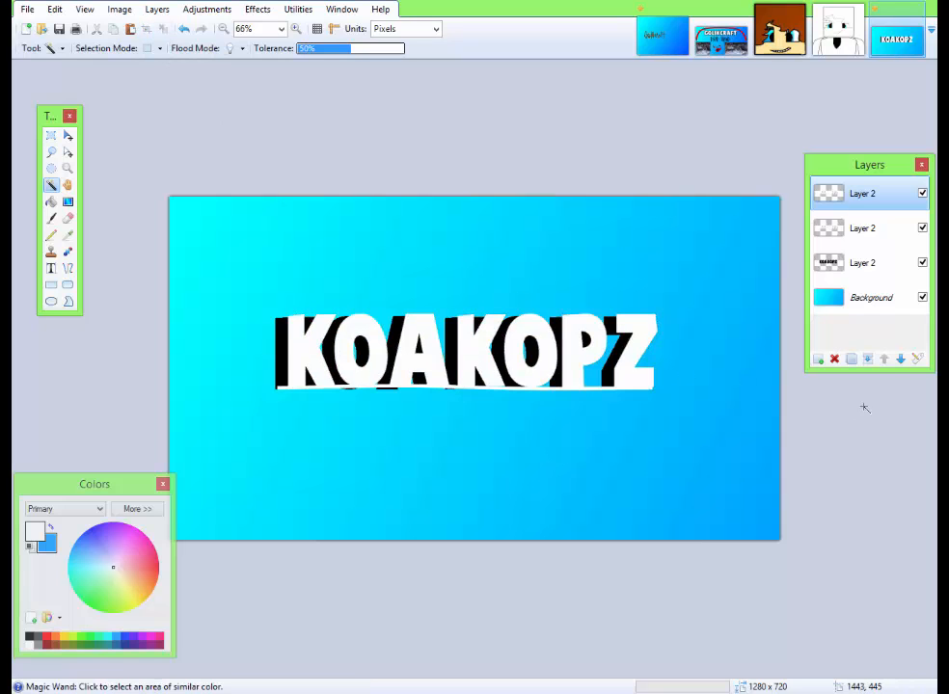
mouse_move(833, 358)
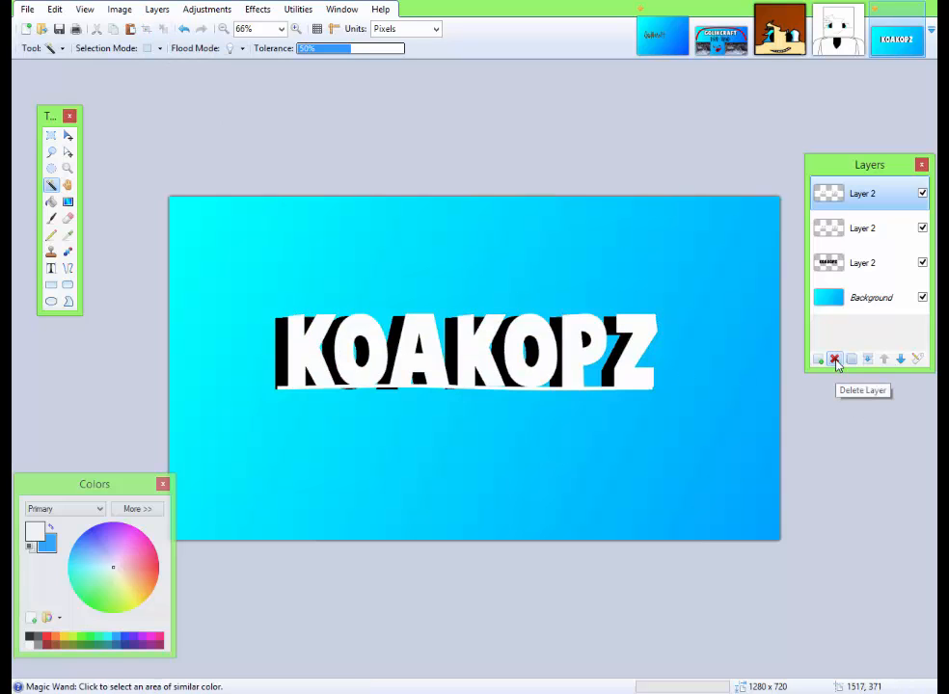
left_click(833, 359)
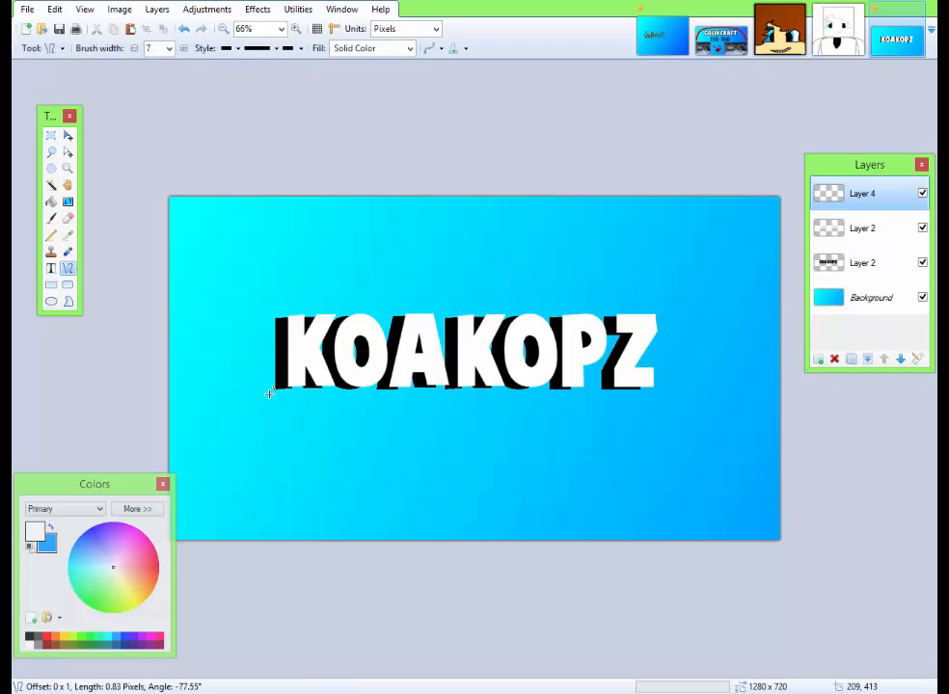
- Draw a black line beneath the KOAKOPZ lettering, then try the Paint Bucket on the canvas
left_click_drag(270, 393, 664, 389)
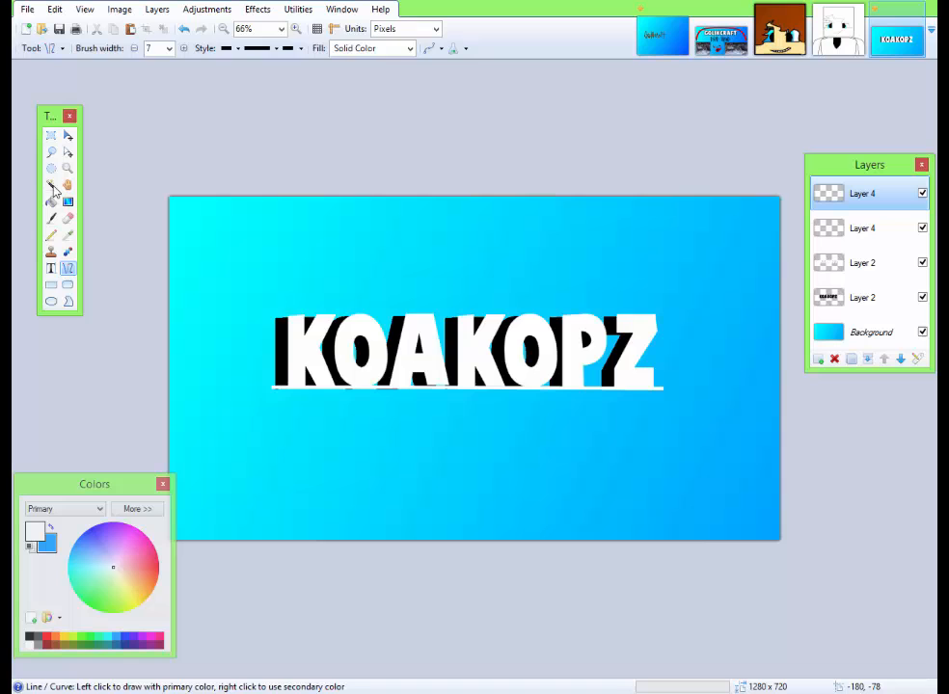
left_click(50, 185)
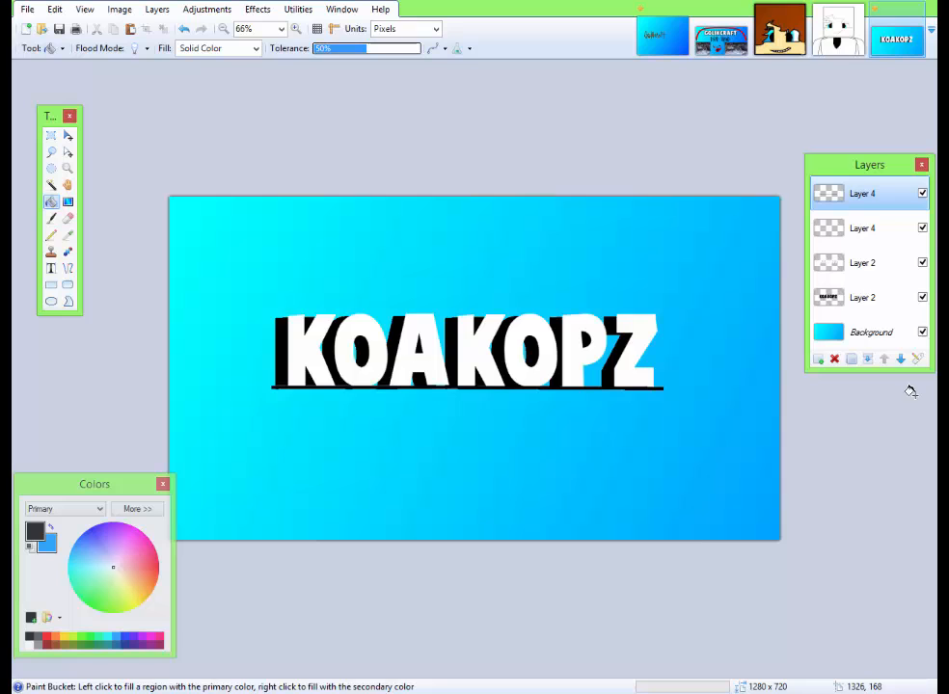
left_click(860, 227)
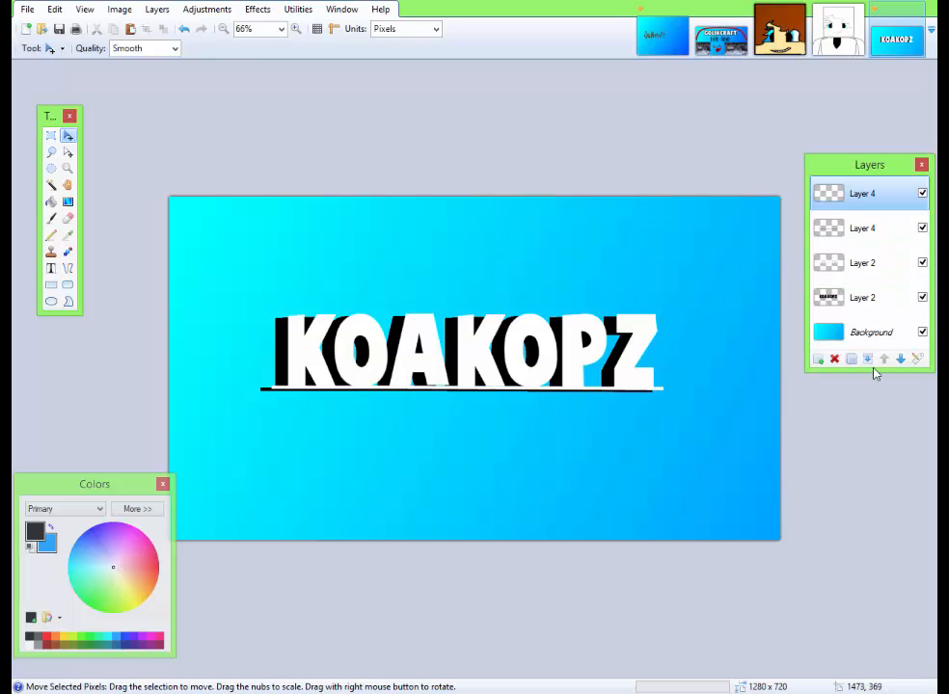
- Delete the two extra layers, including the underline, leaving one flattened background layer
left_click(833, 359)
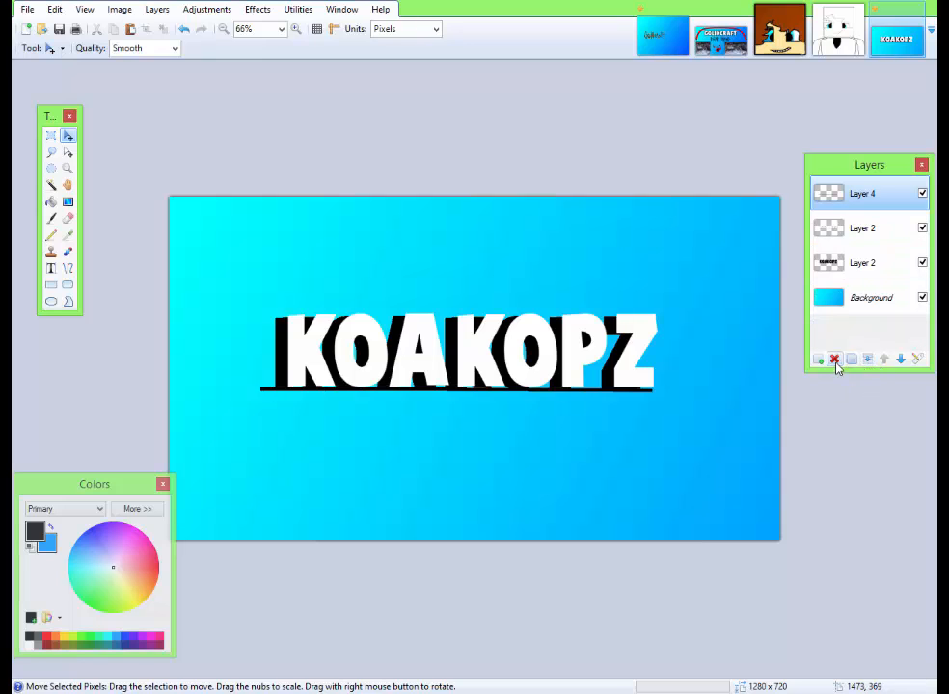
left_click(833, 359)
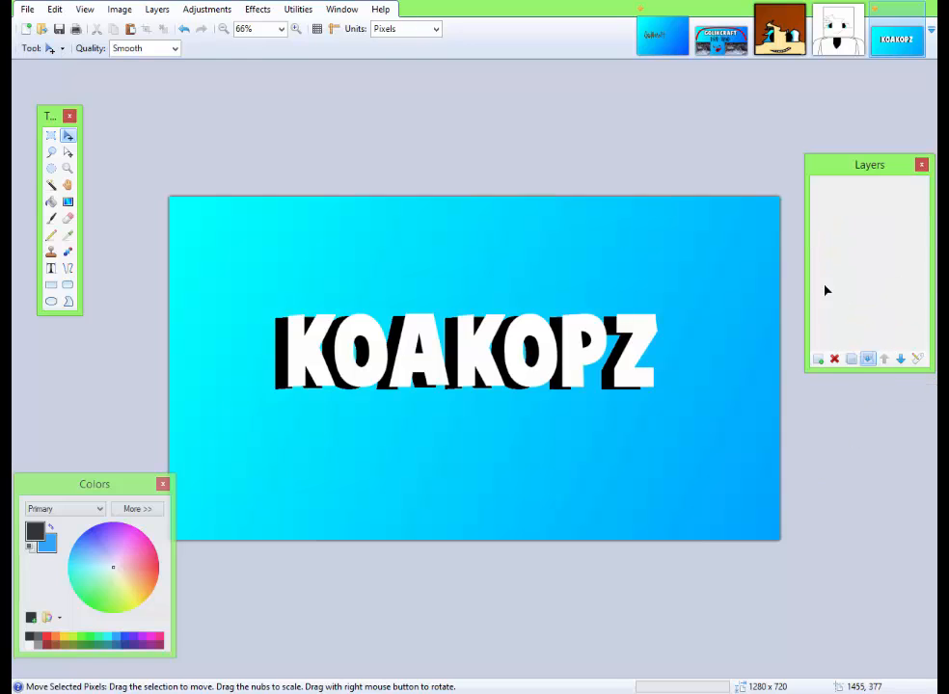
left_click(27, 8)
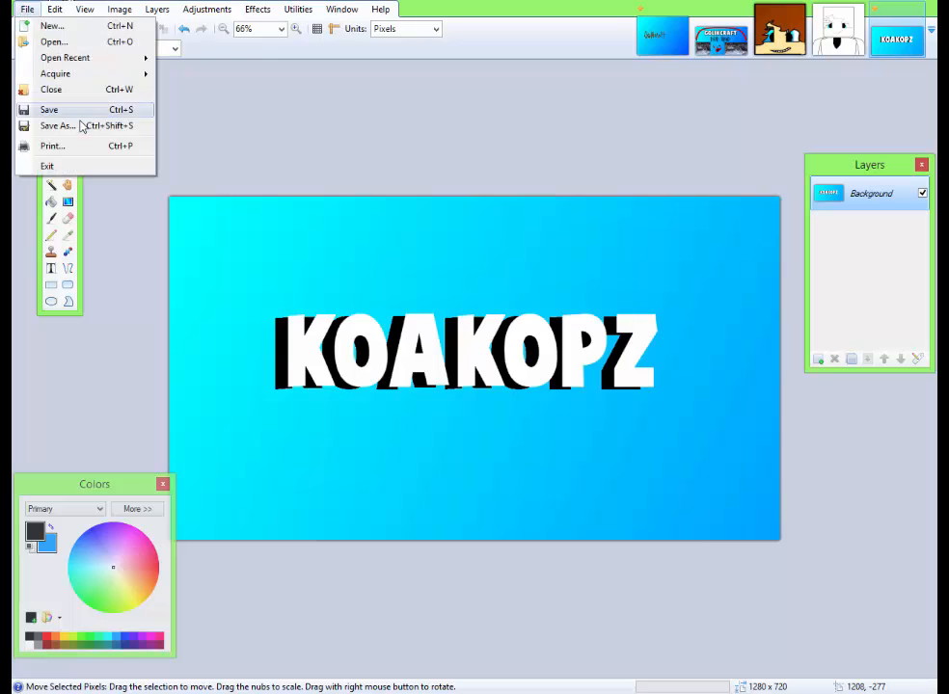
- Save the image as '3dte' in PNG format, accepting the default PNG settings
left_click(56, 125)
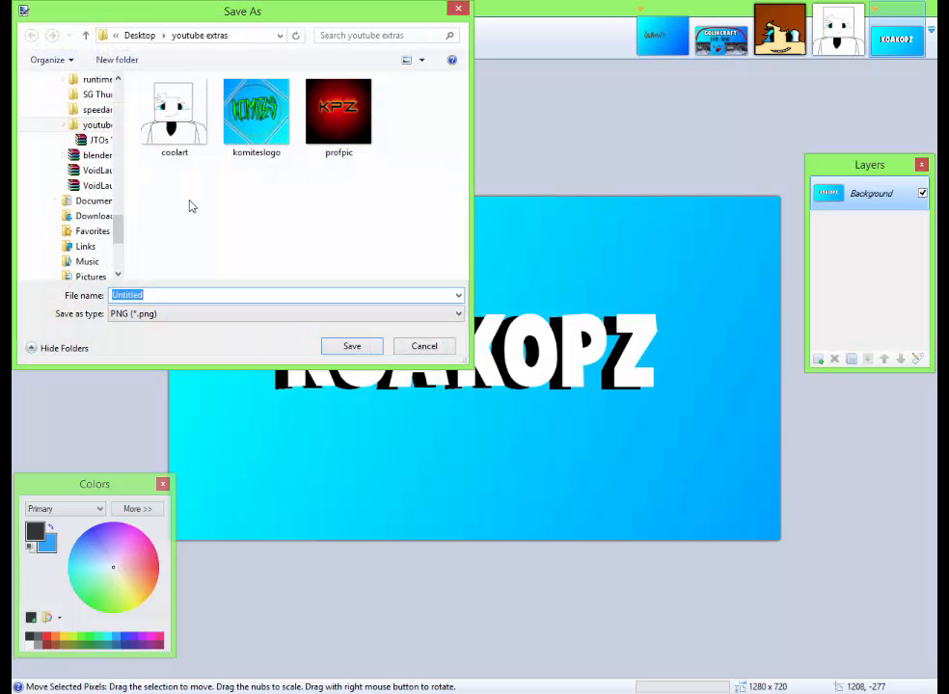
type("3dtexttu")
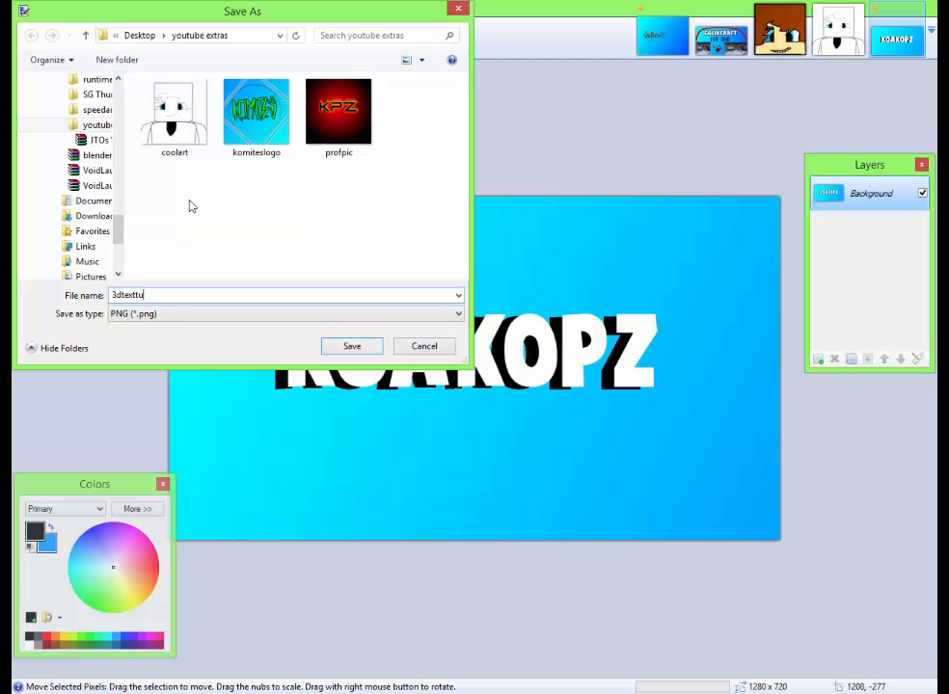
left_click(351, 345)
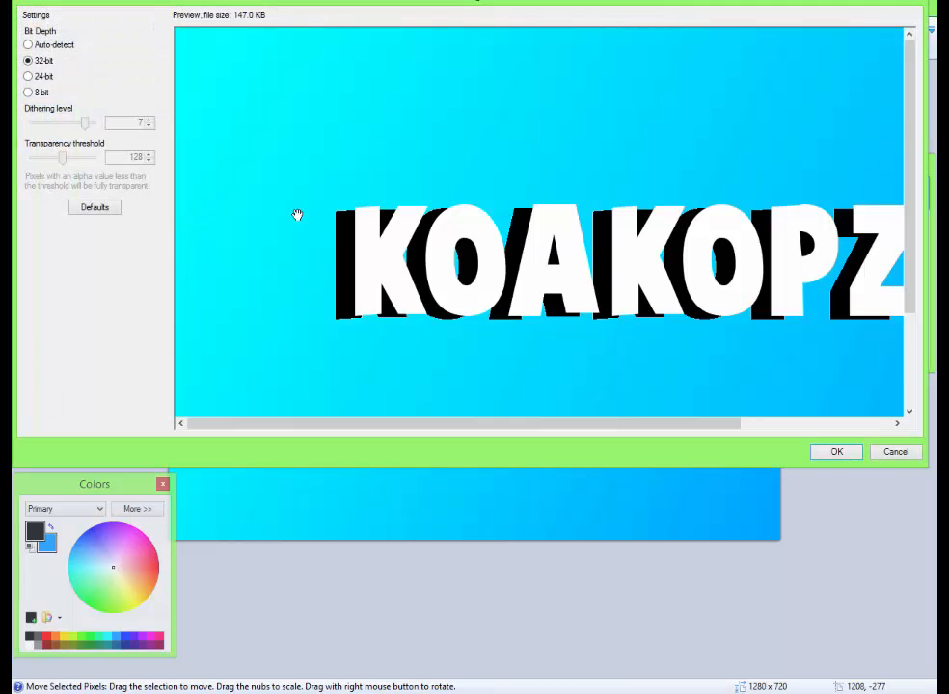
left_click(835, 451)
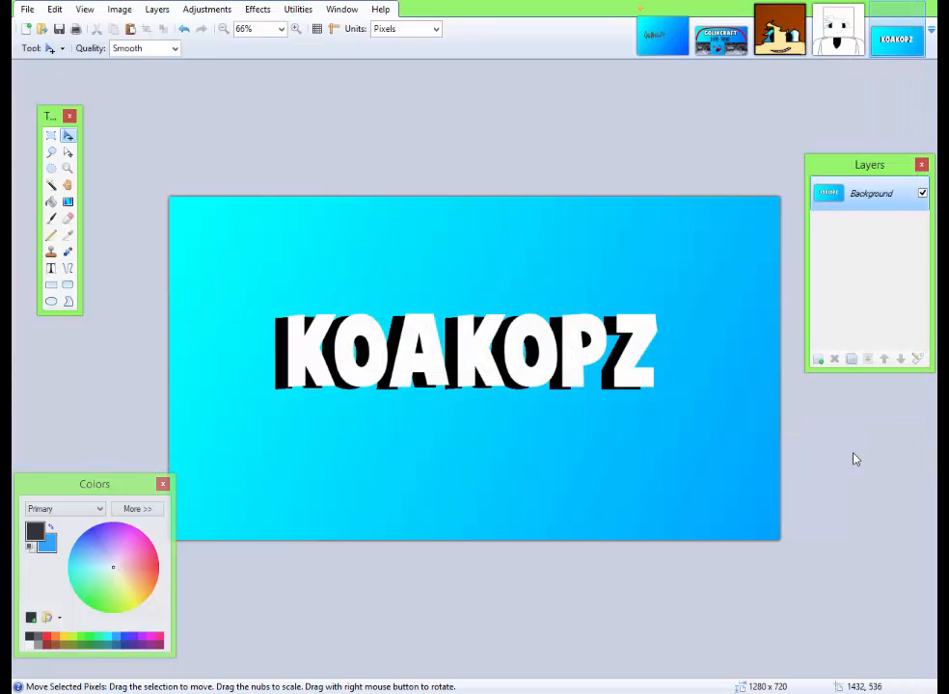